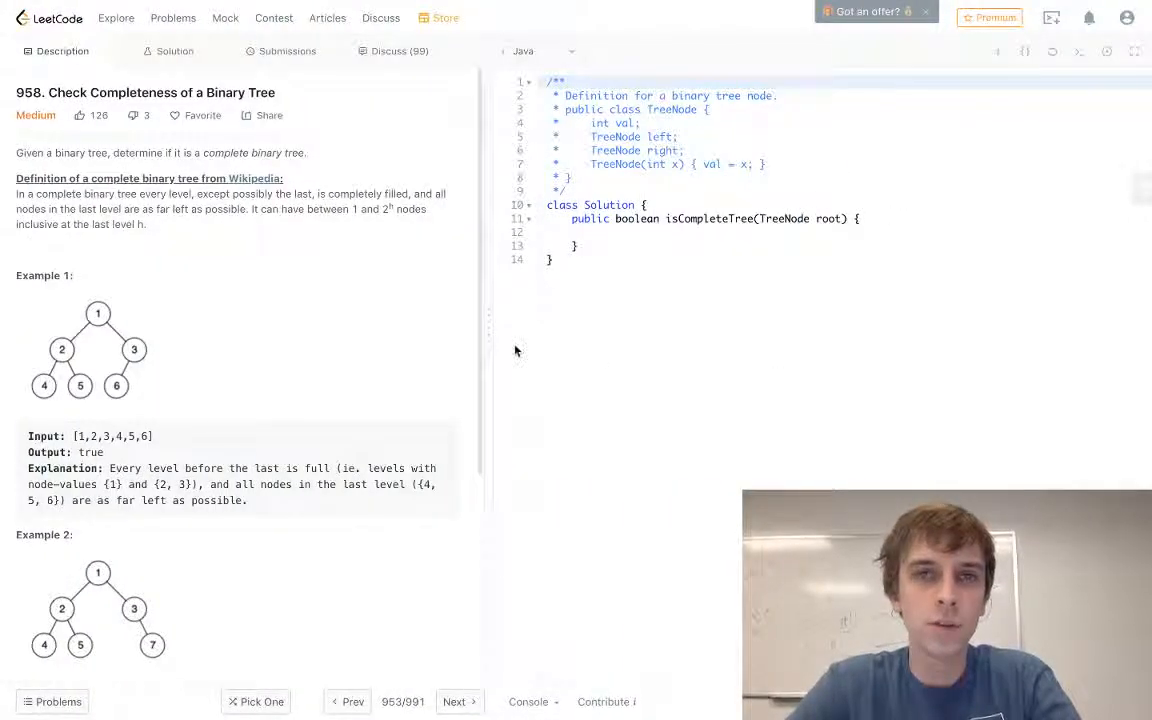
mouse_move(338, 328)
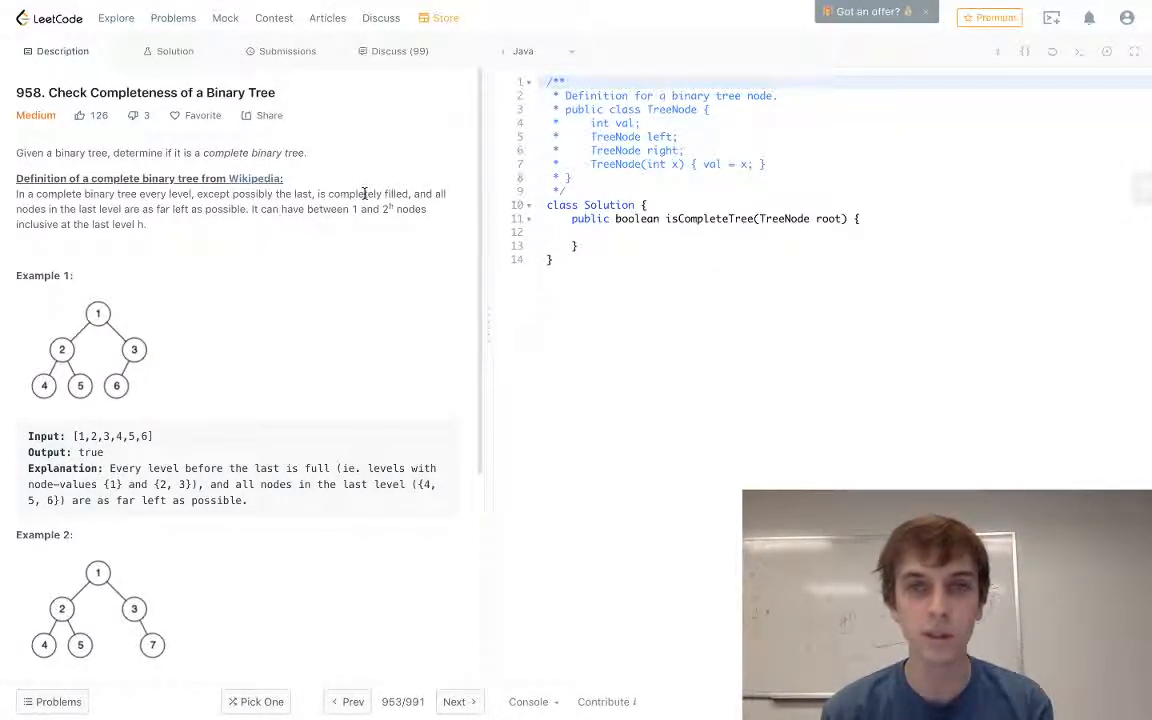
mouse_move(58, 336)
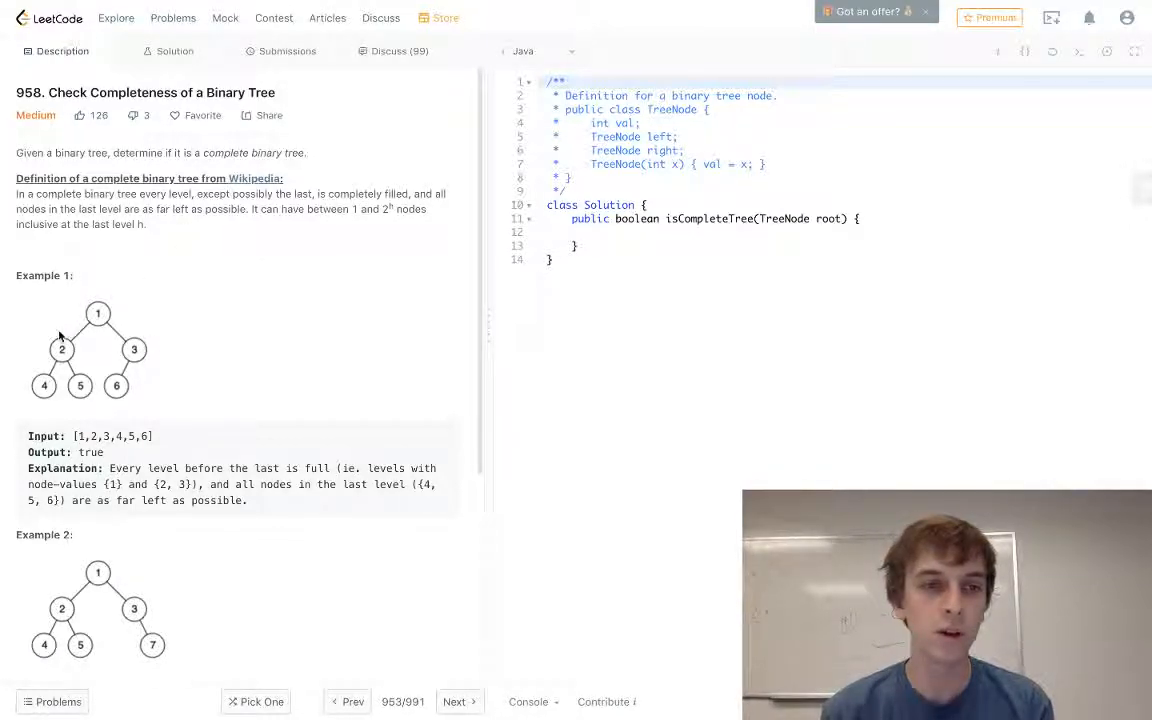
mouse_move(300, 232)
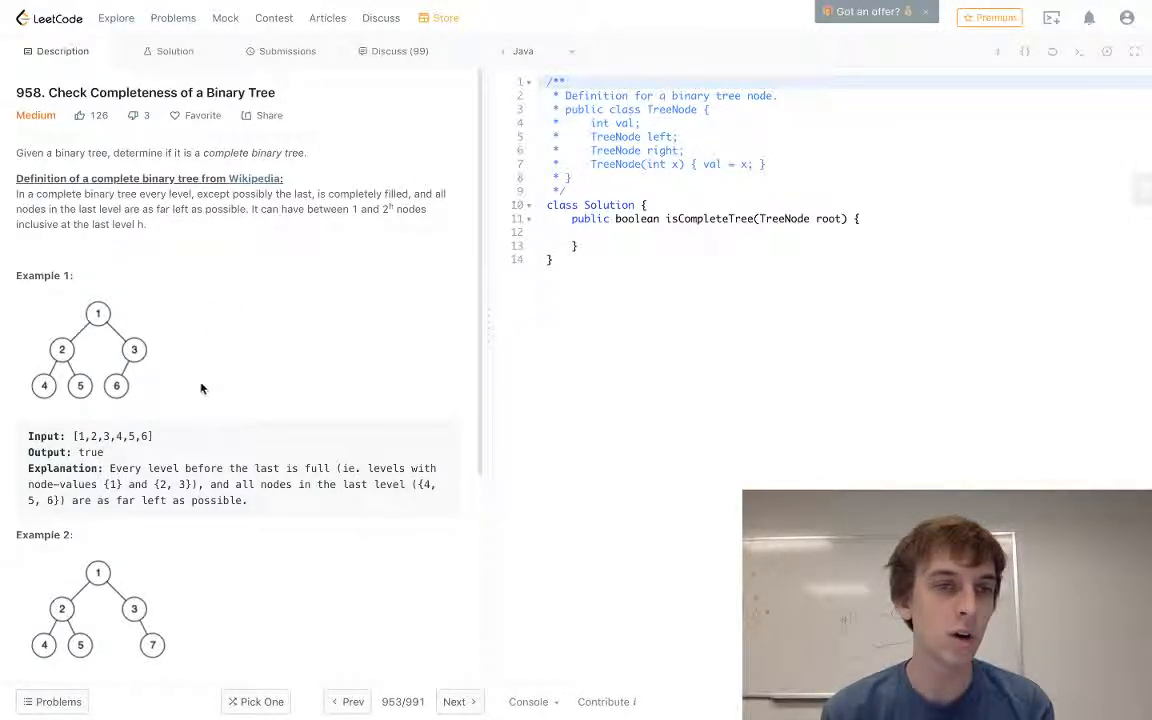
mouse_move(44, 388)
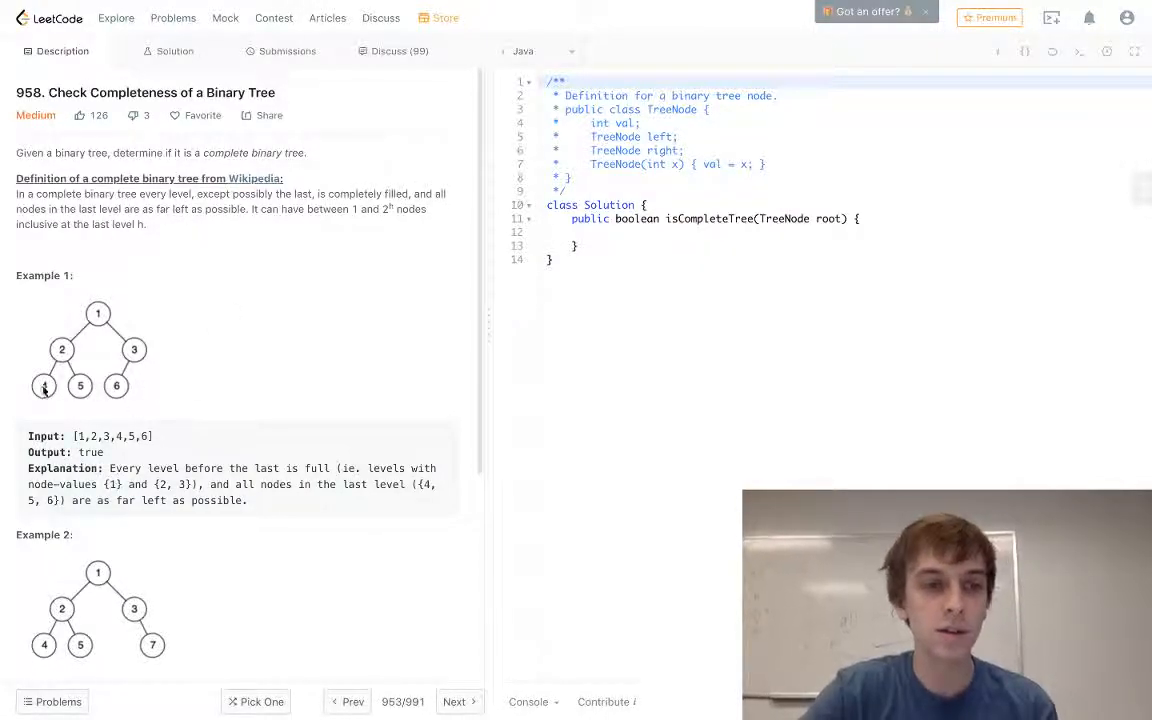
mouse_move(160, 390)
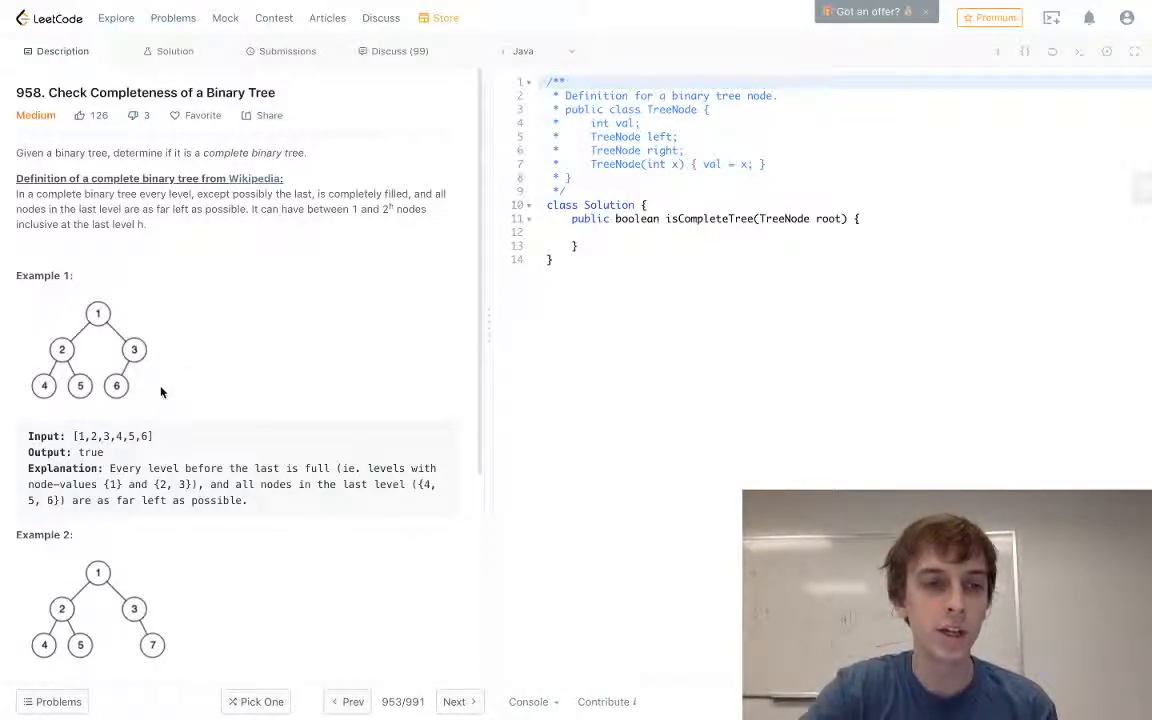
mouse_move(158, 368)
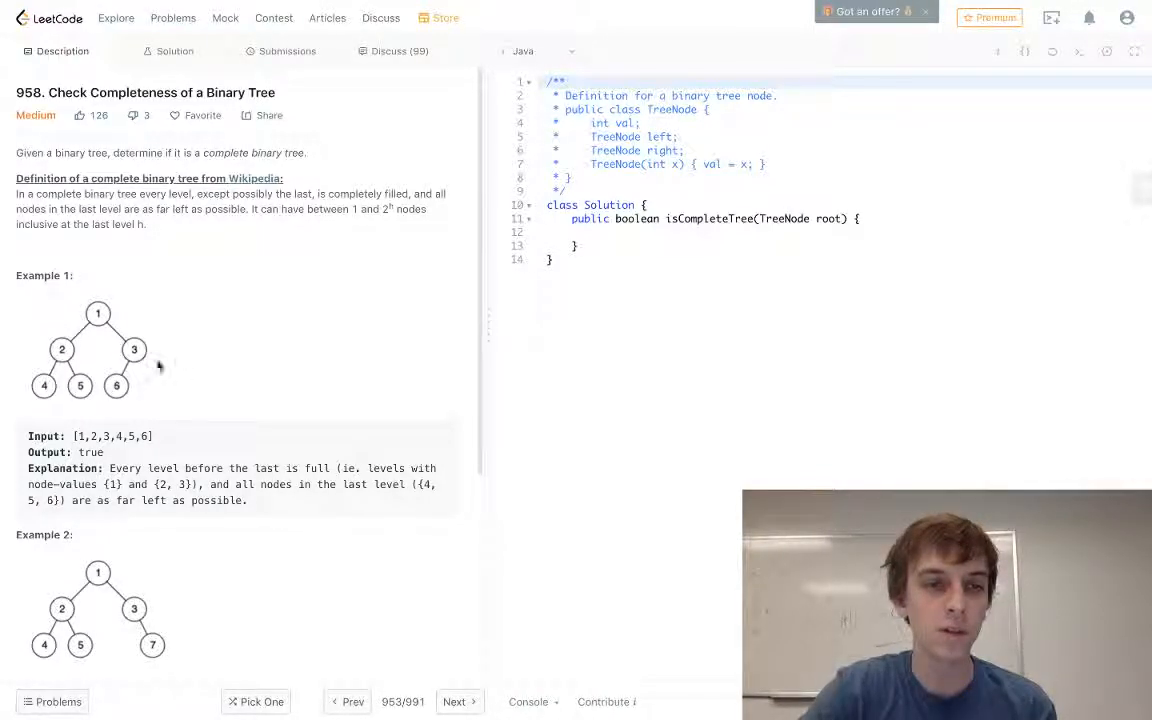
mouse_move(172, 388)
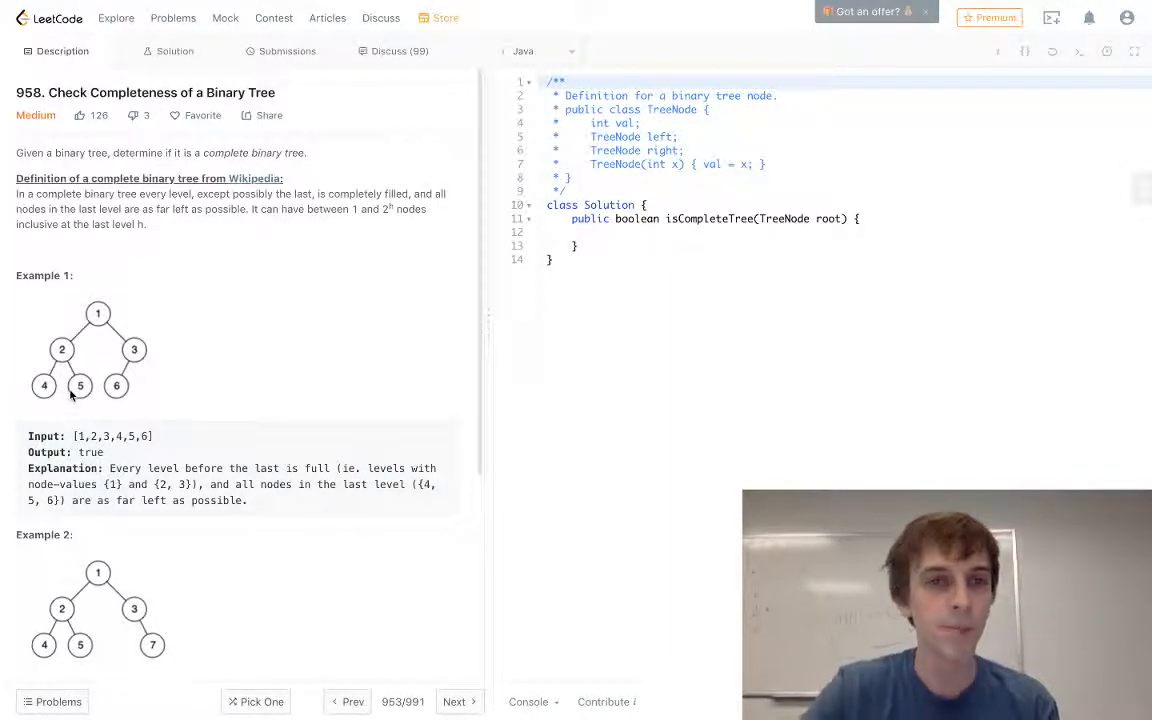
mouse_move(388, 204)
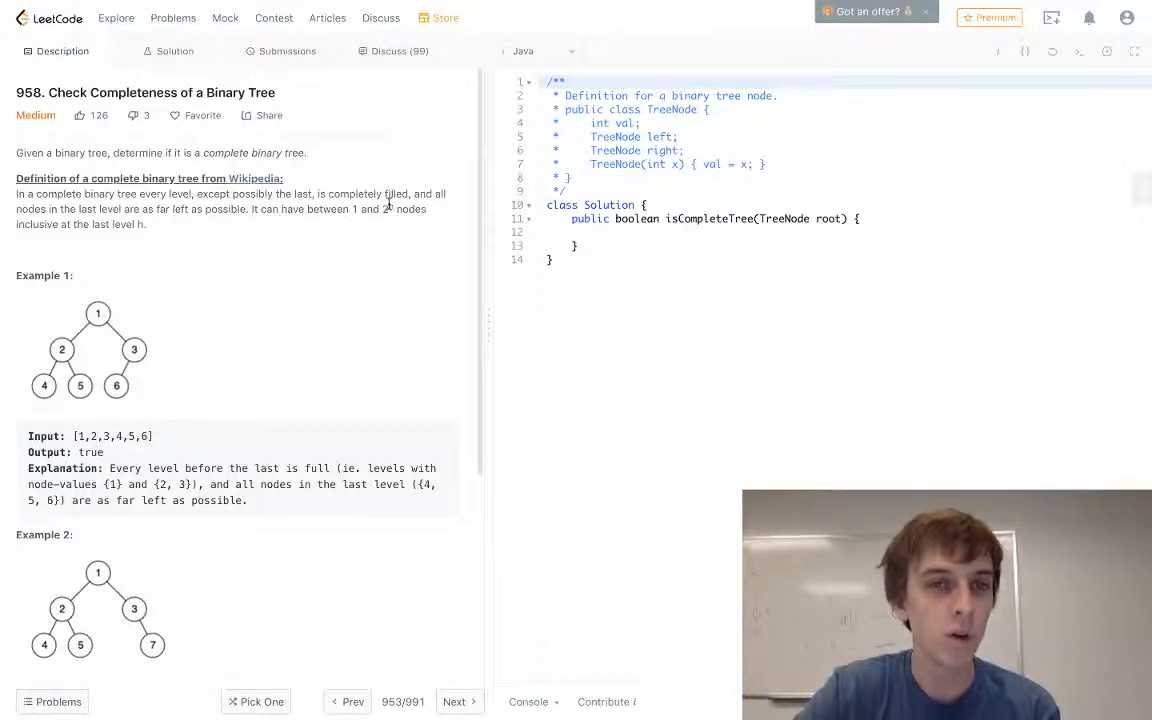
mouse_move(196, 308)
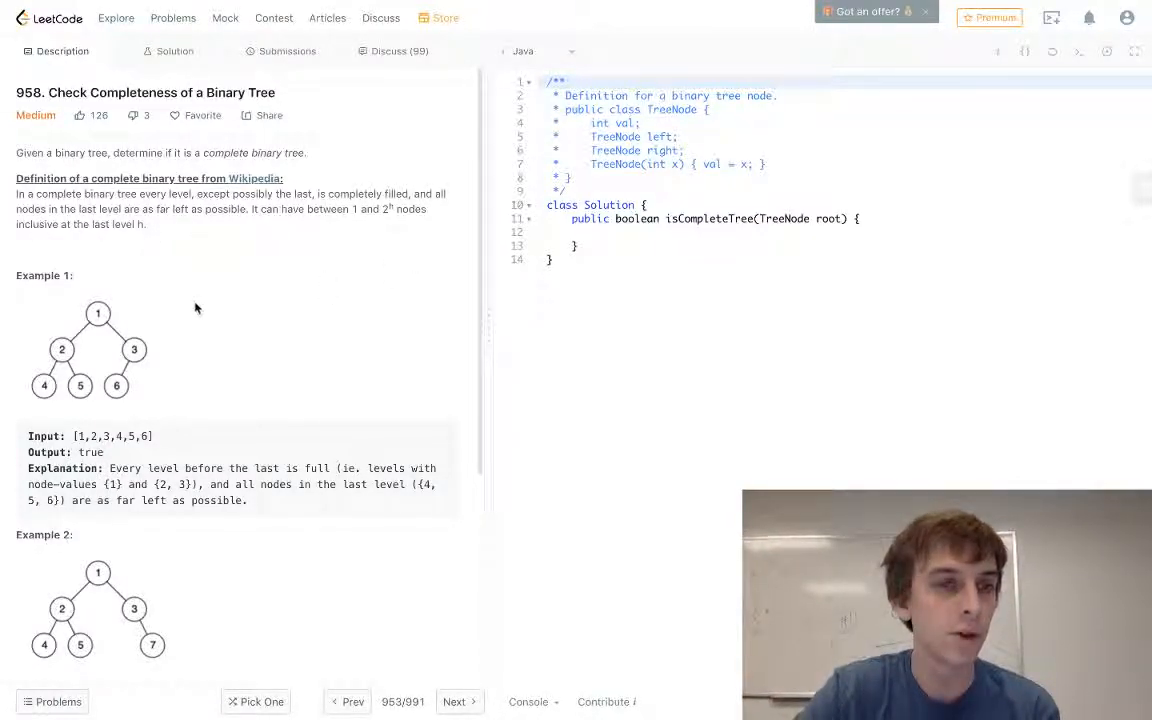
- Read through the official Solution article's breadth-first approach and its Java code
scroll("down", 3)
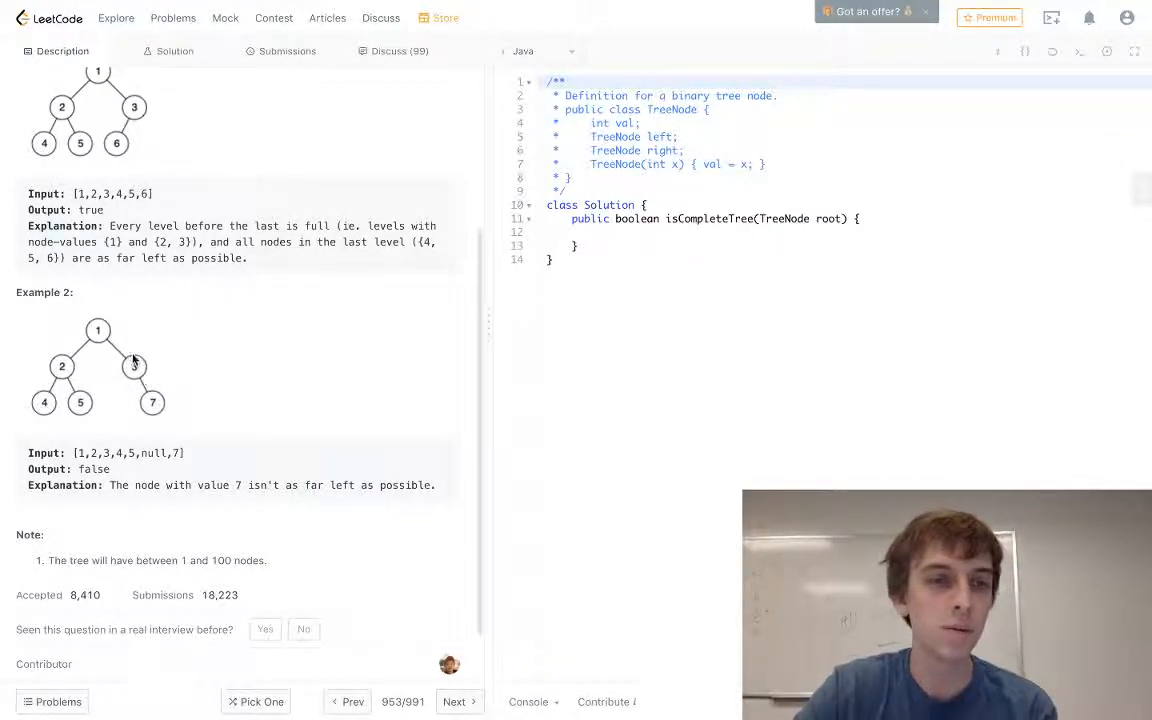
mouse_move(156, 376)
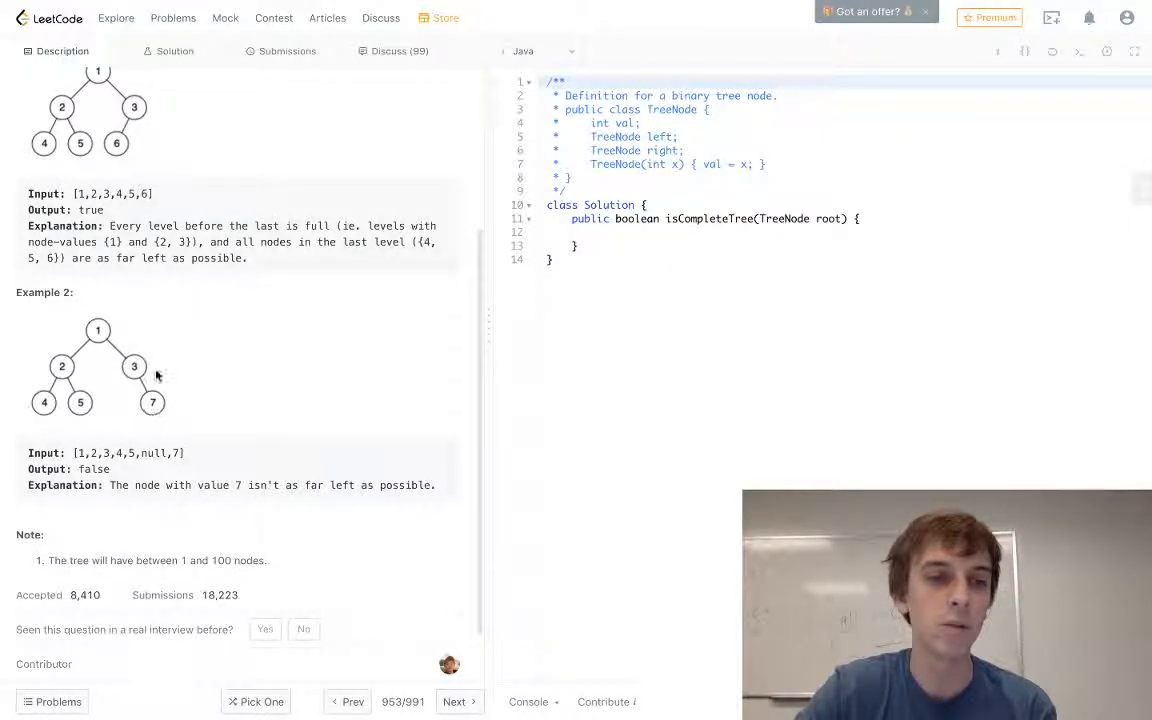
mouse_move(236, 364)
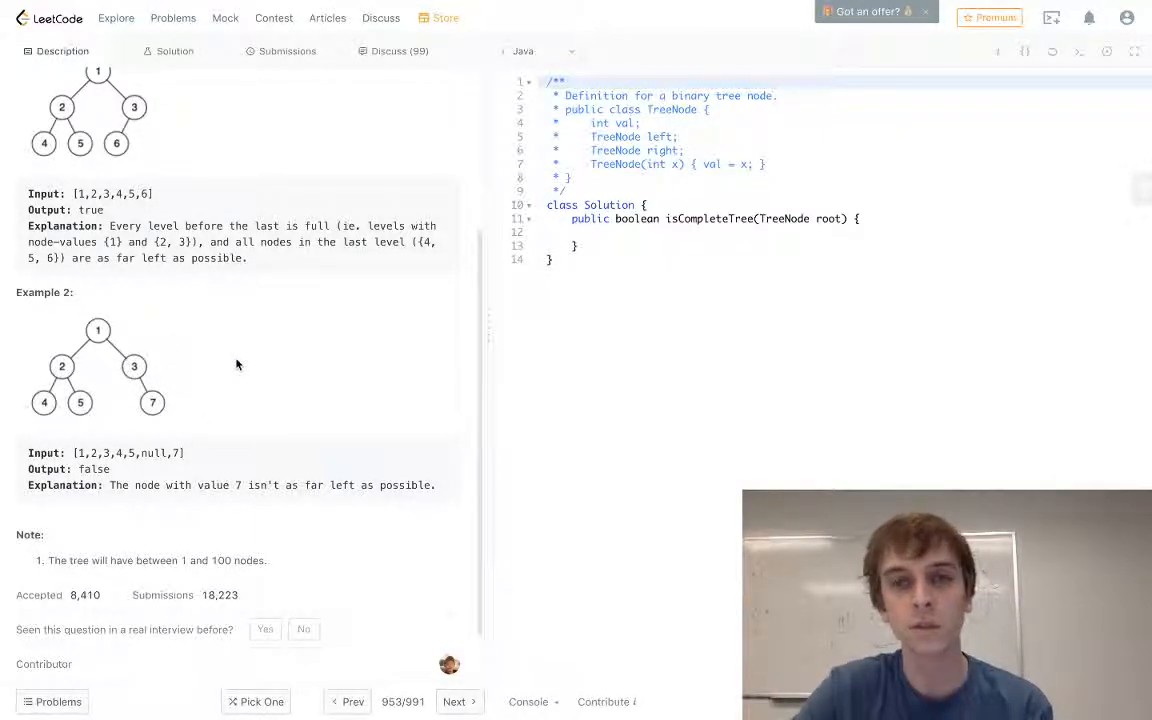
scroll("up", 3)
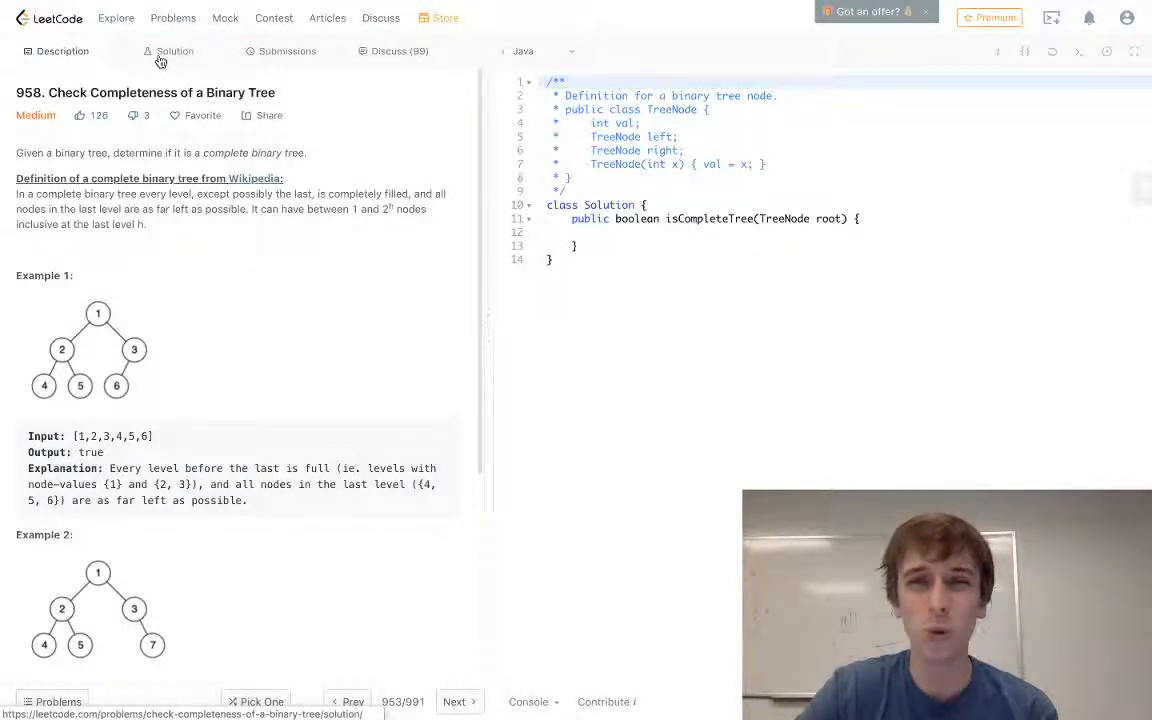
left_click(174, 52)
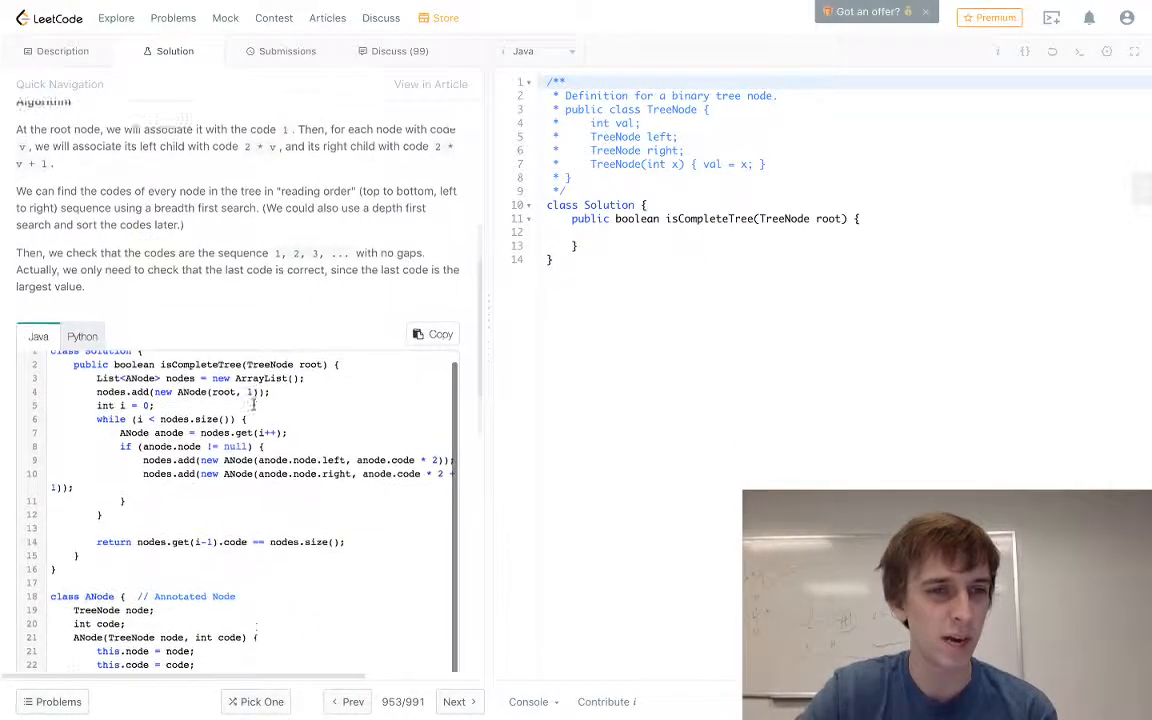
scroll("down", 3)
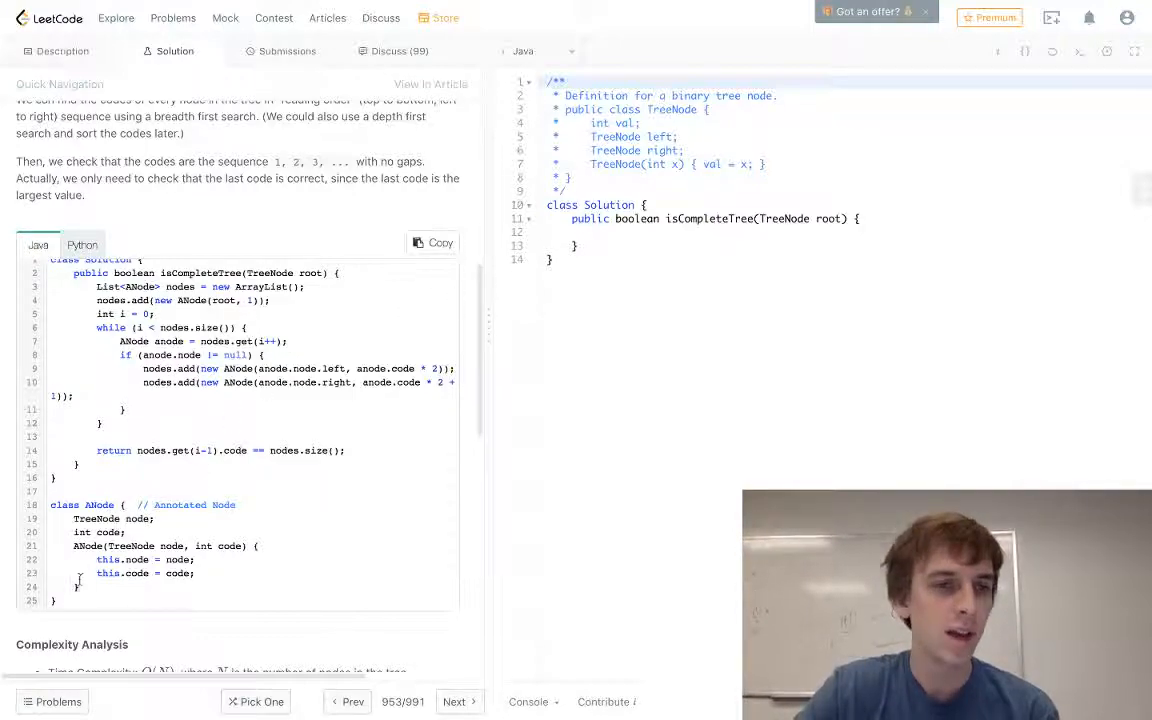
scroll("up", 3)
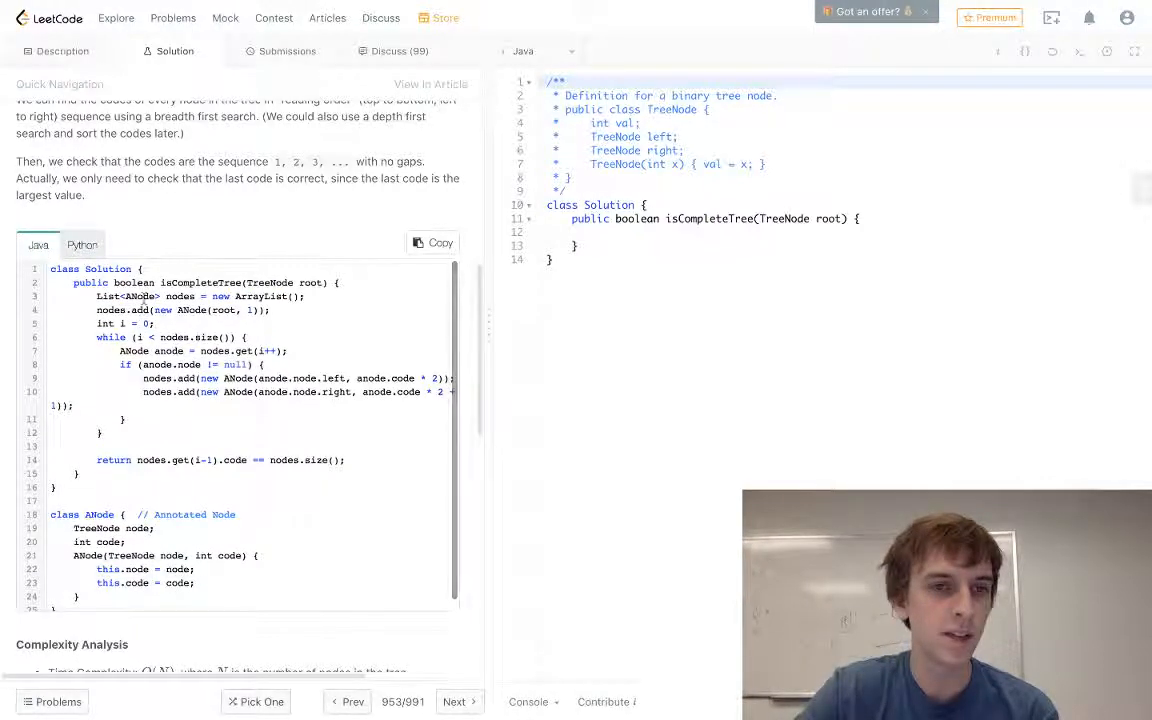
mouse_move(340, 308)
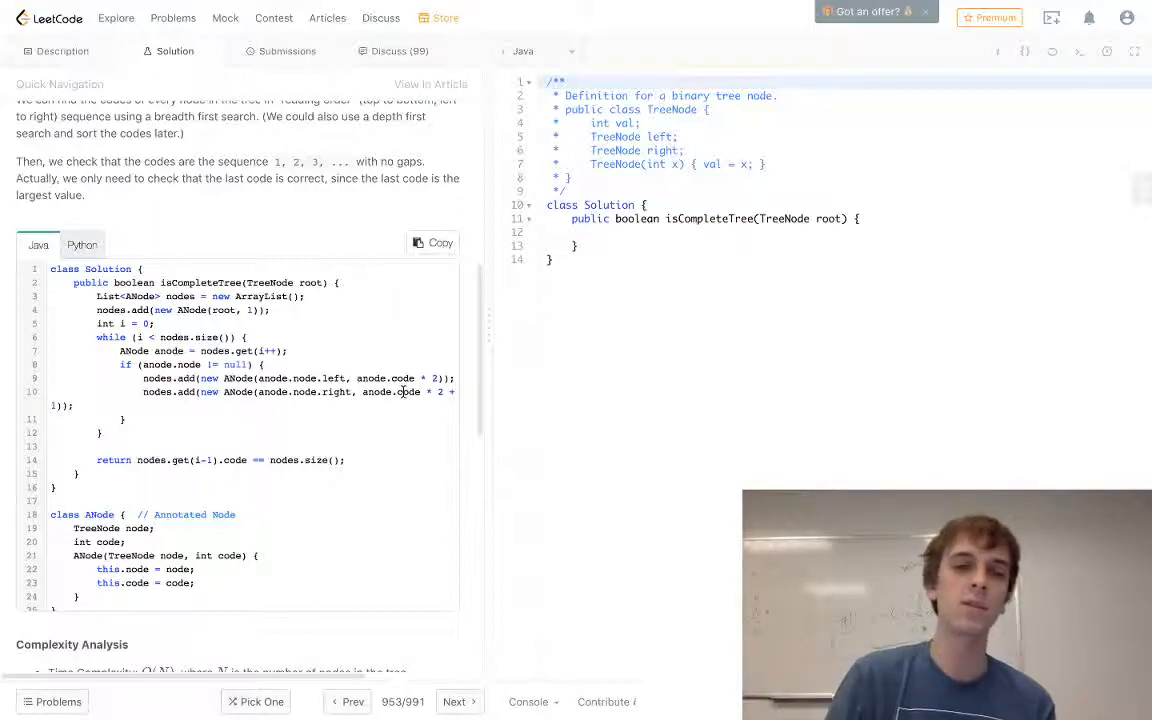
scroll("up", 3)
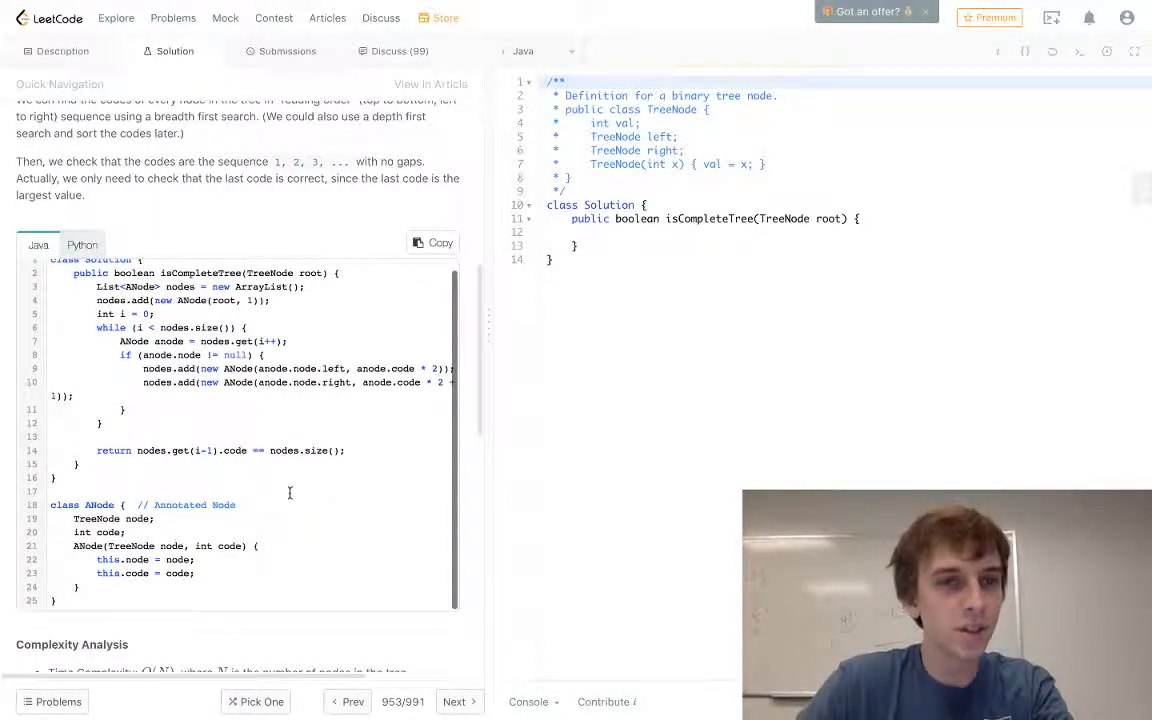
scroll("up", 3)
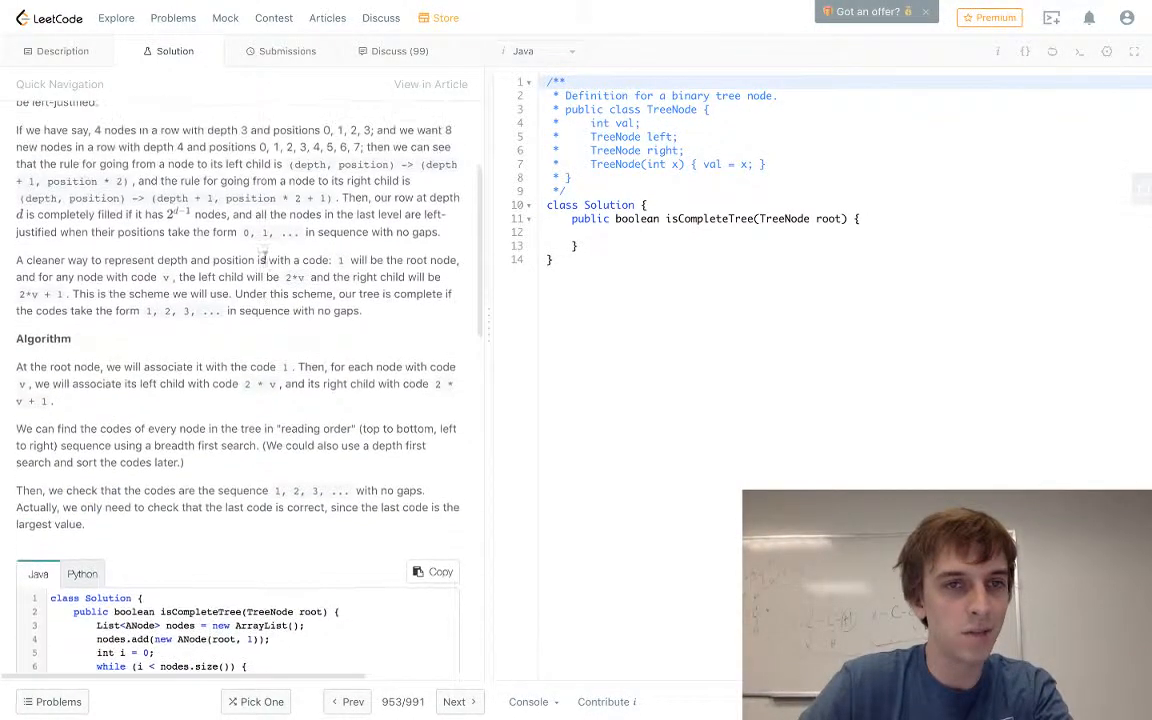
scroll("down", 3)
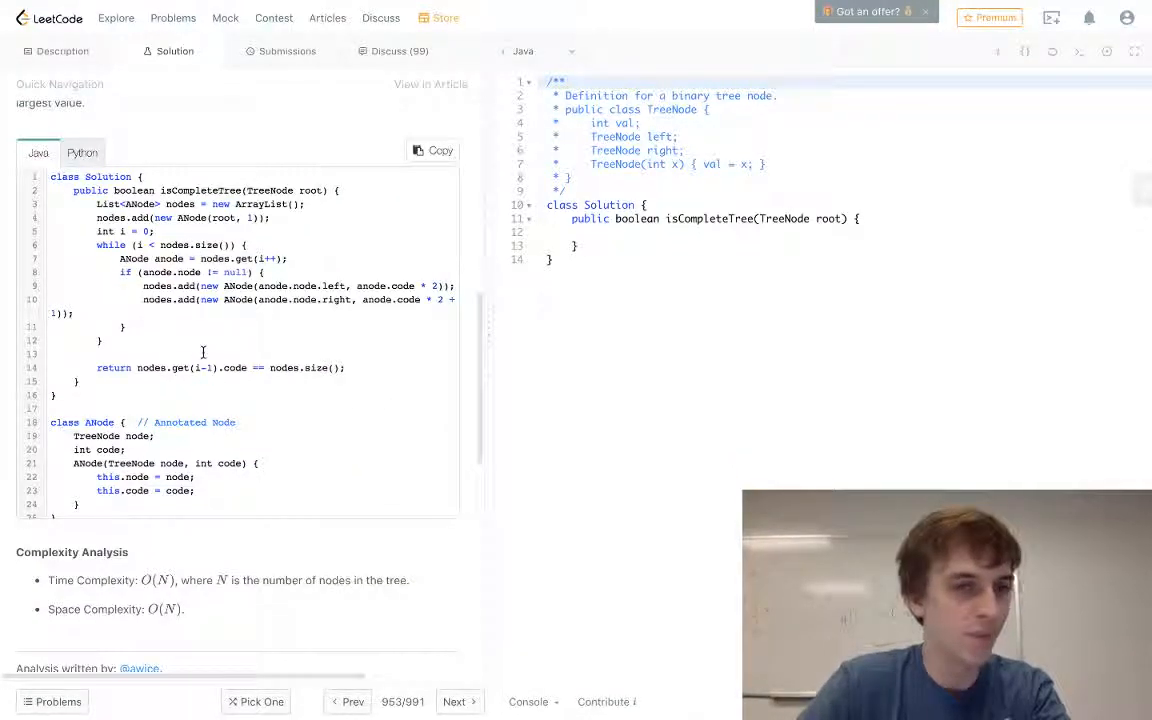
scroll("up", 3)
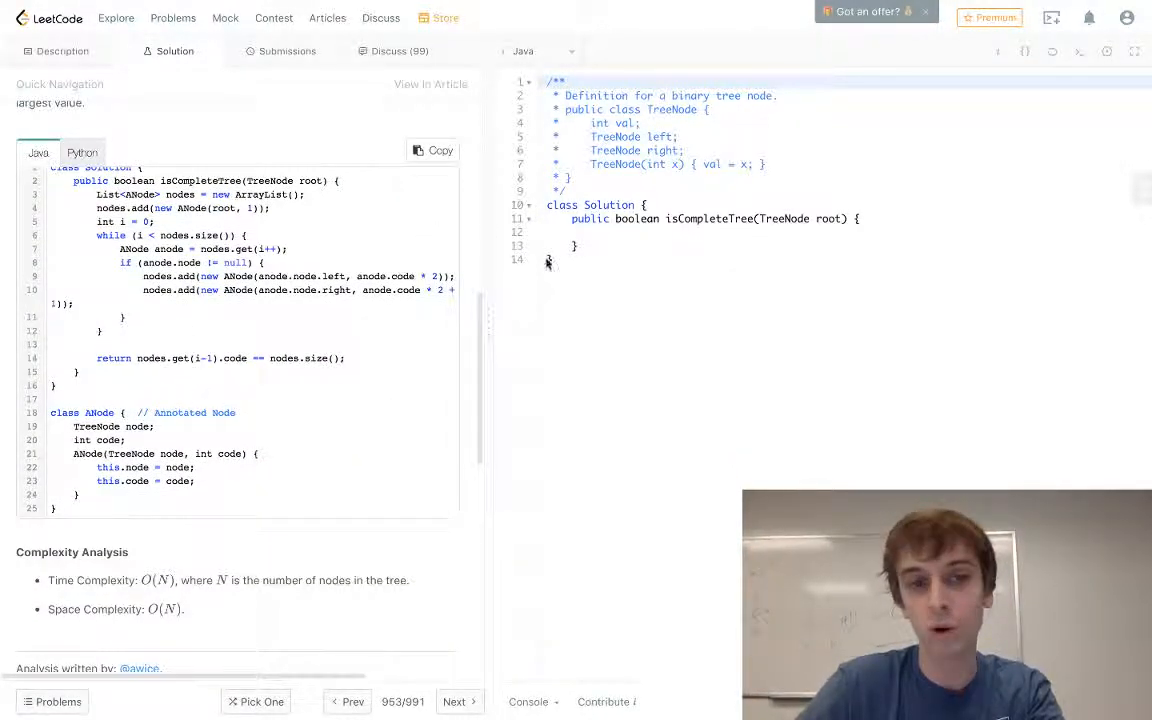
scroll("up", 3)
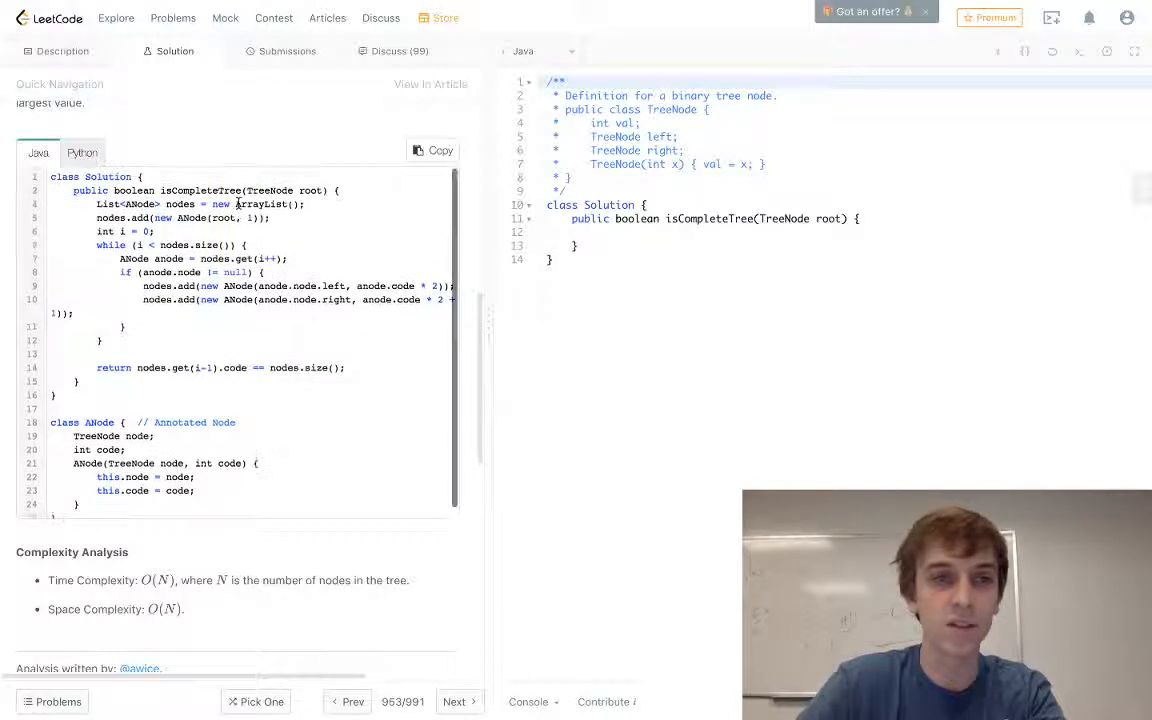
left_click(62, 52)
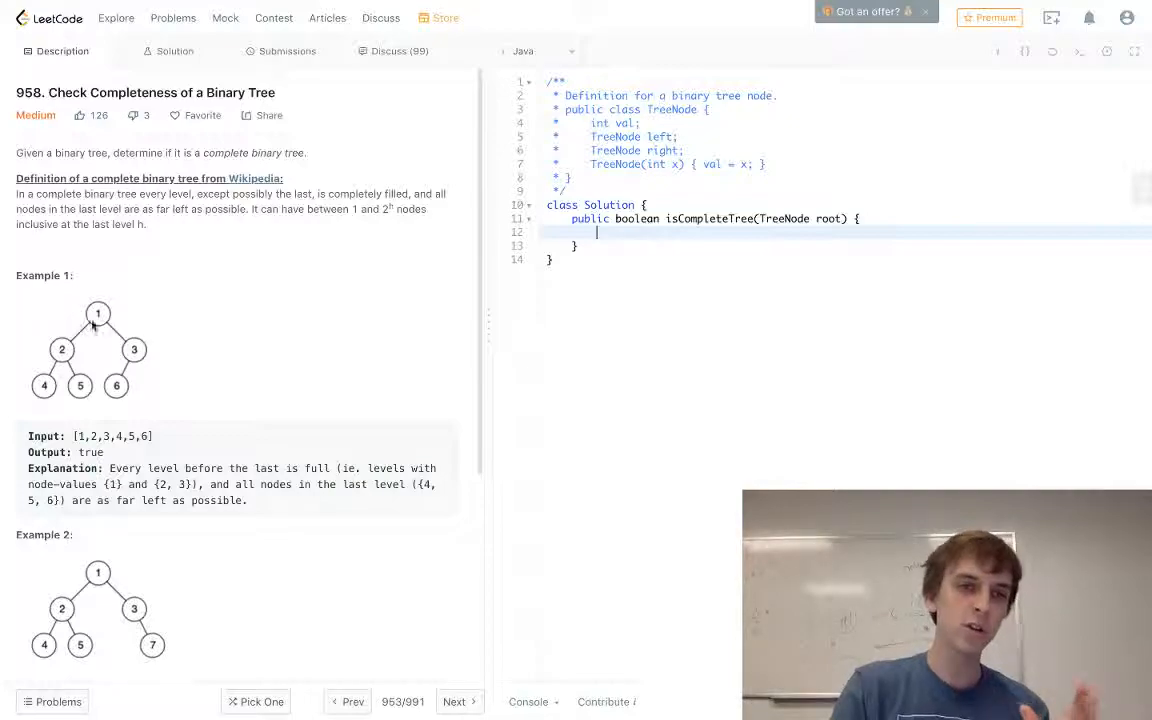
mouse_move(136, 410)
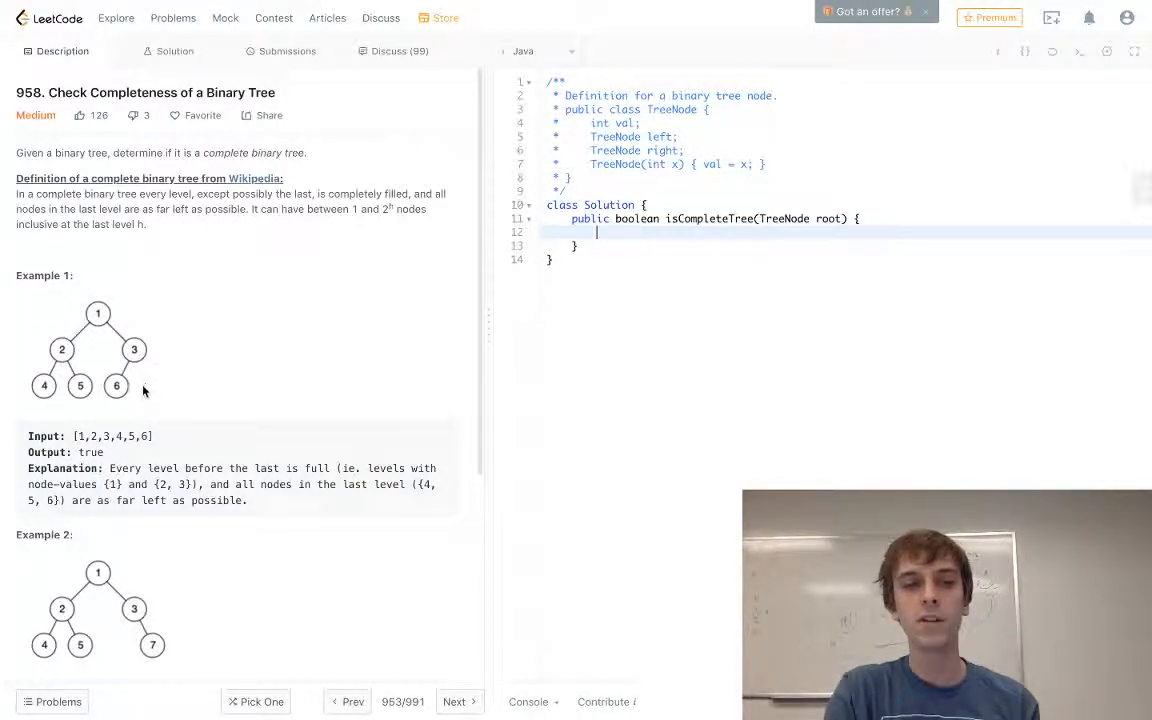
mouse_move(88, 332)
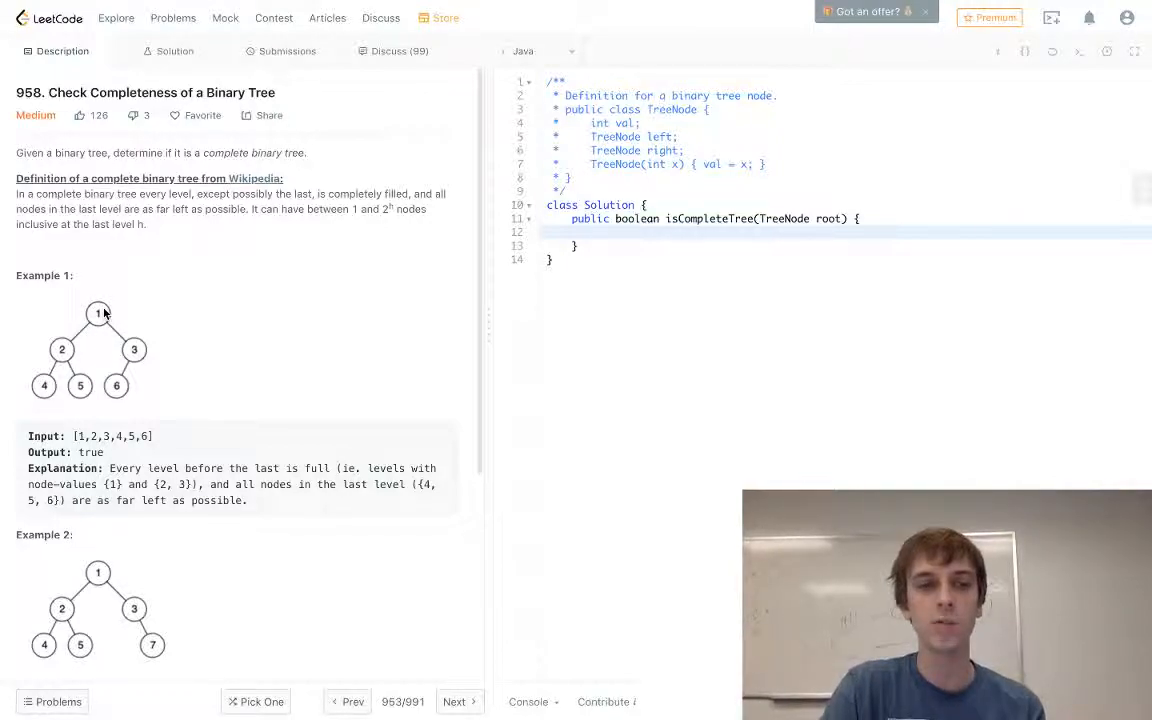
mouse_move(146, 350)
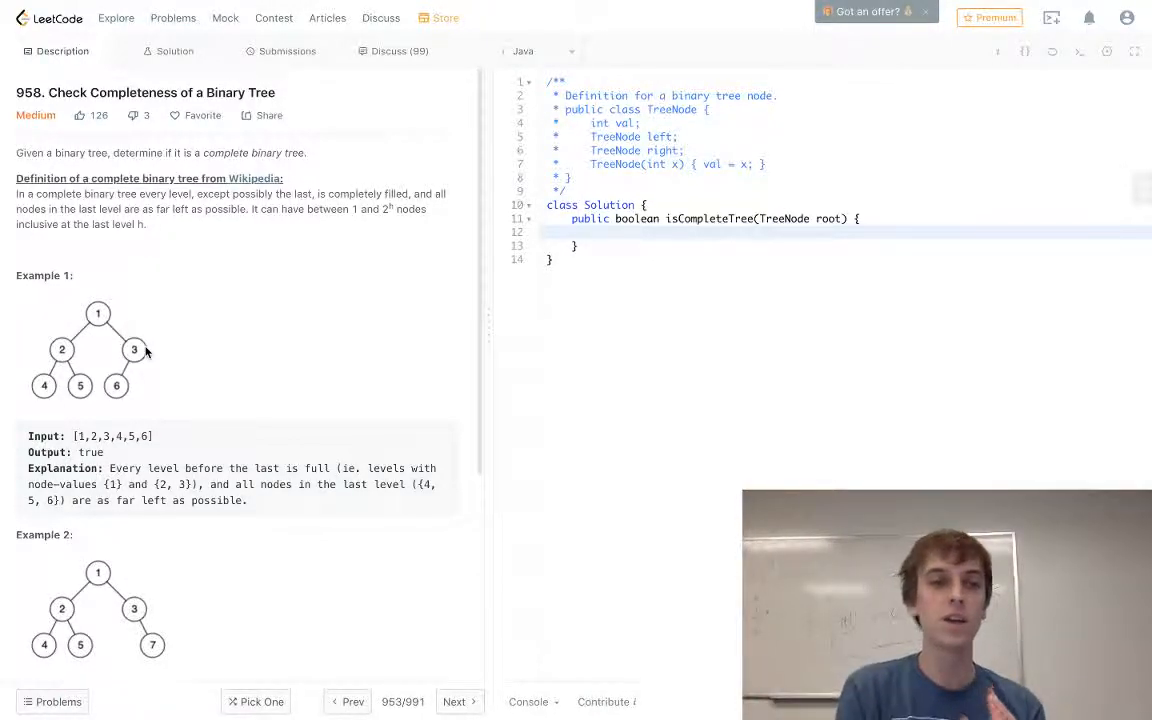
mouse_move(66, 394)
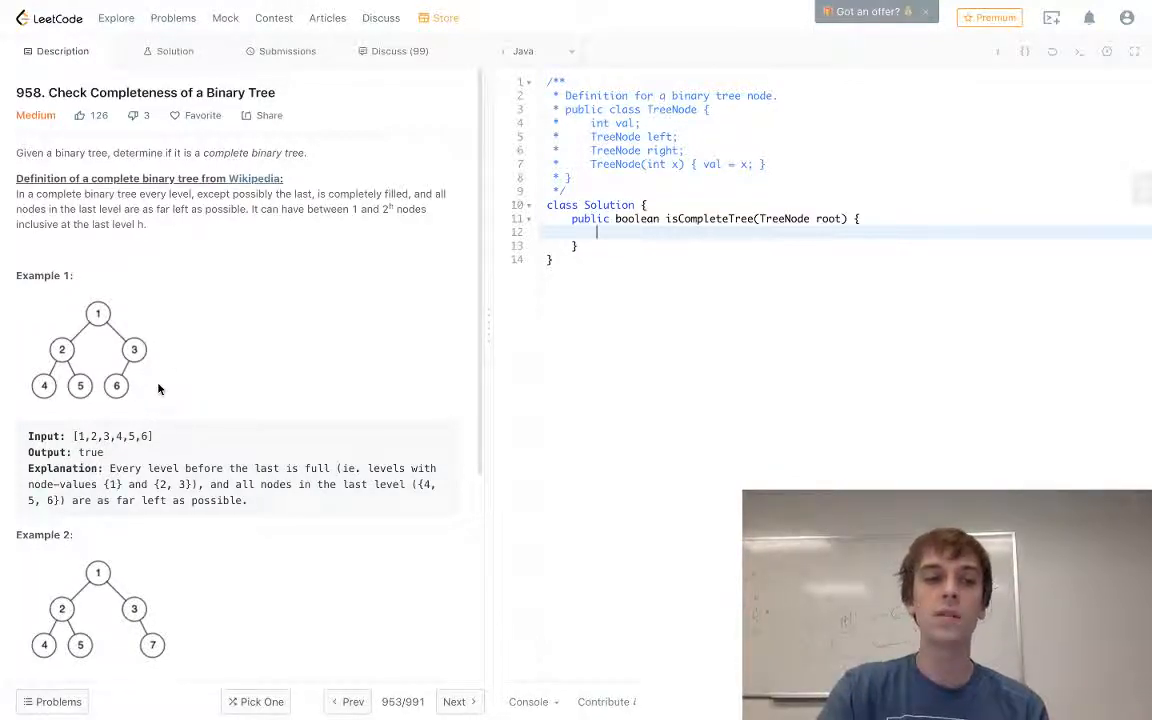
scroll("down", 3)
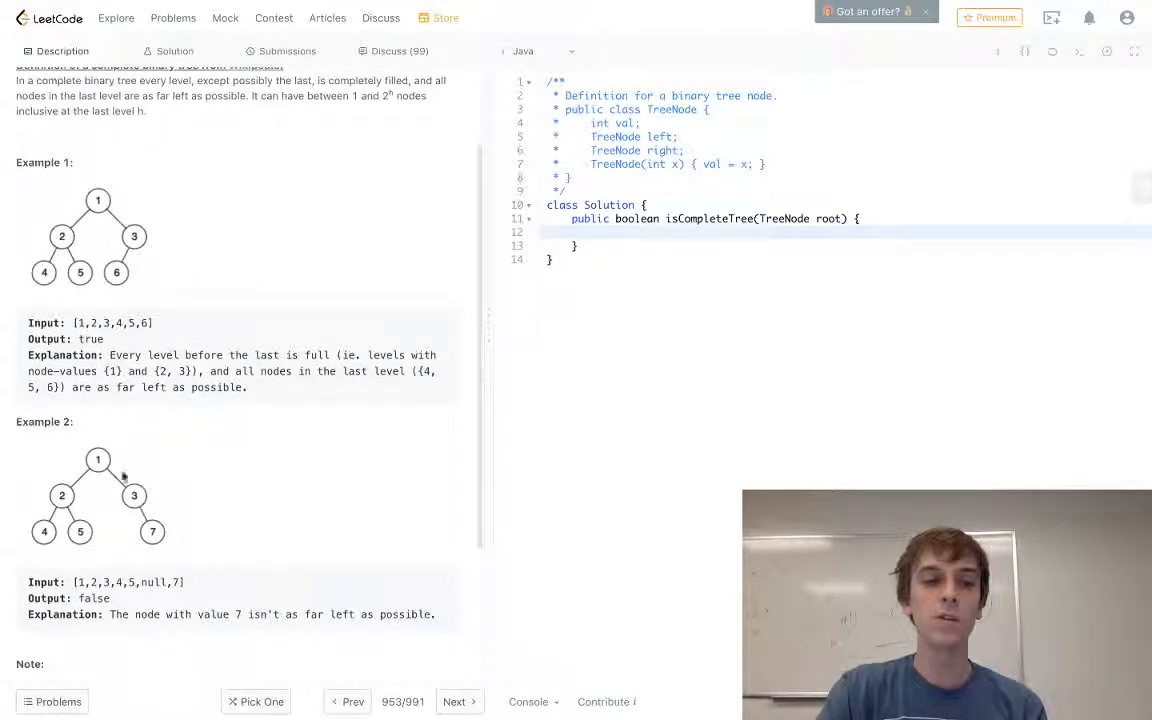
mouse_move(156, 522)
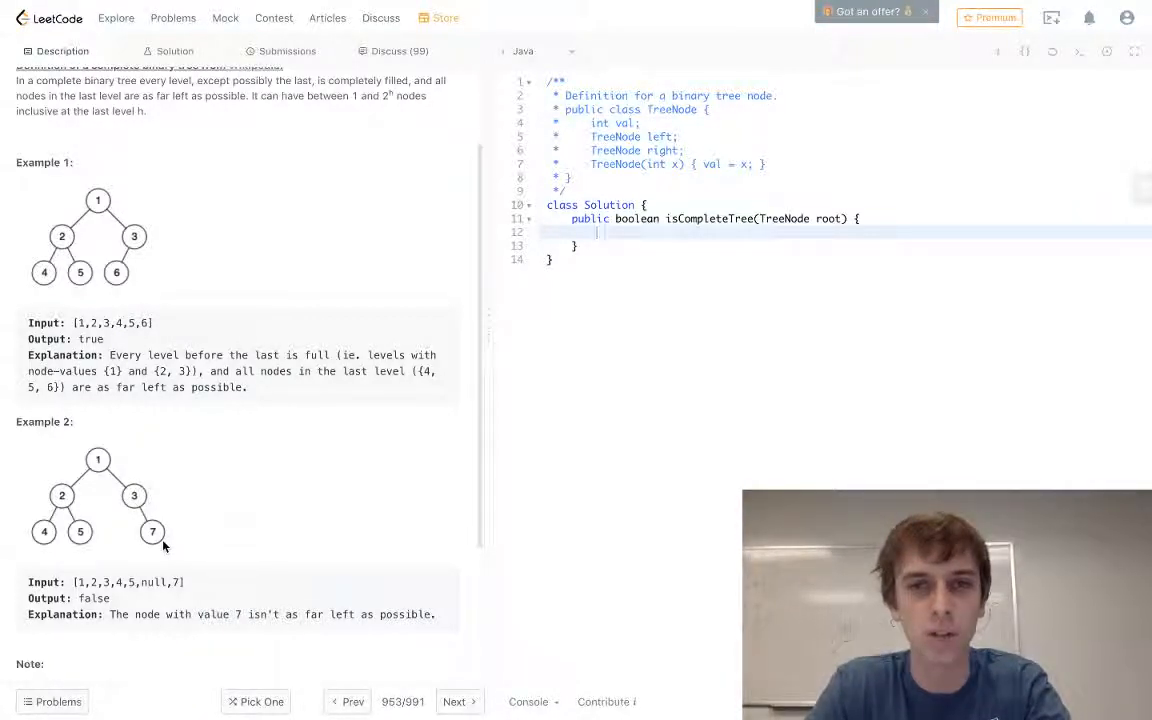
- Declare the flag boolean end = false; at the top of isCompleteTree
type("boolean")
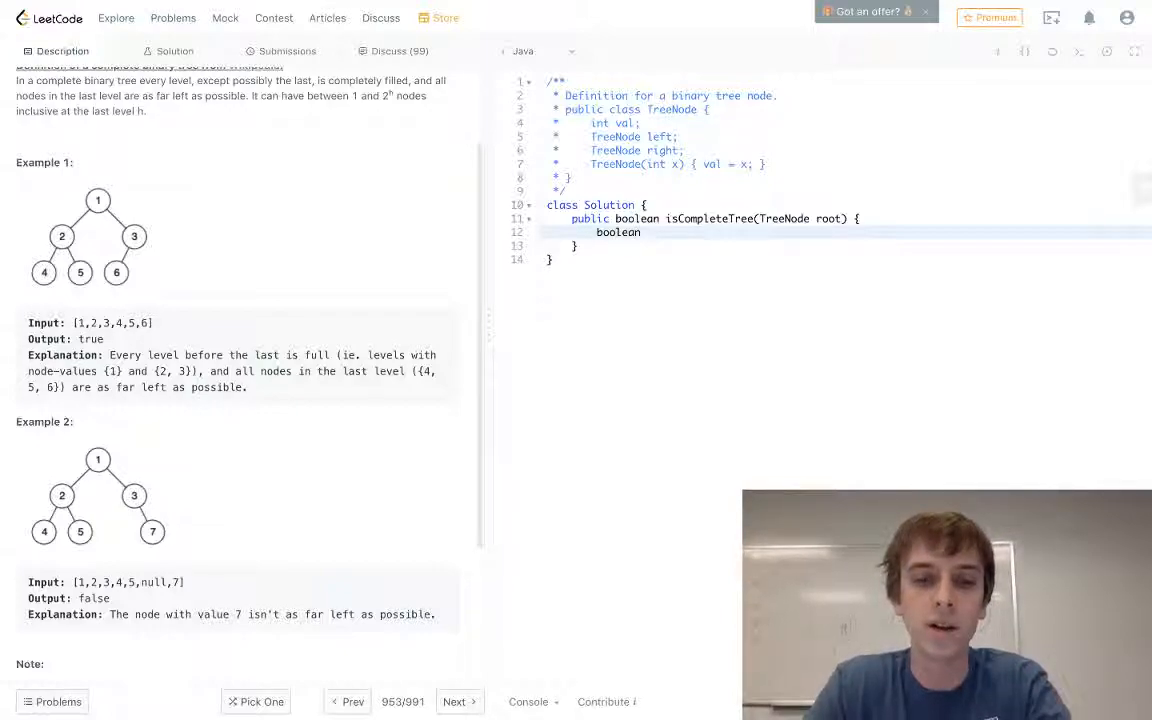
type("end = f")
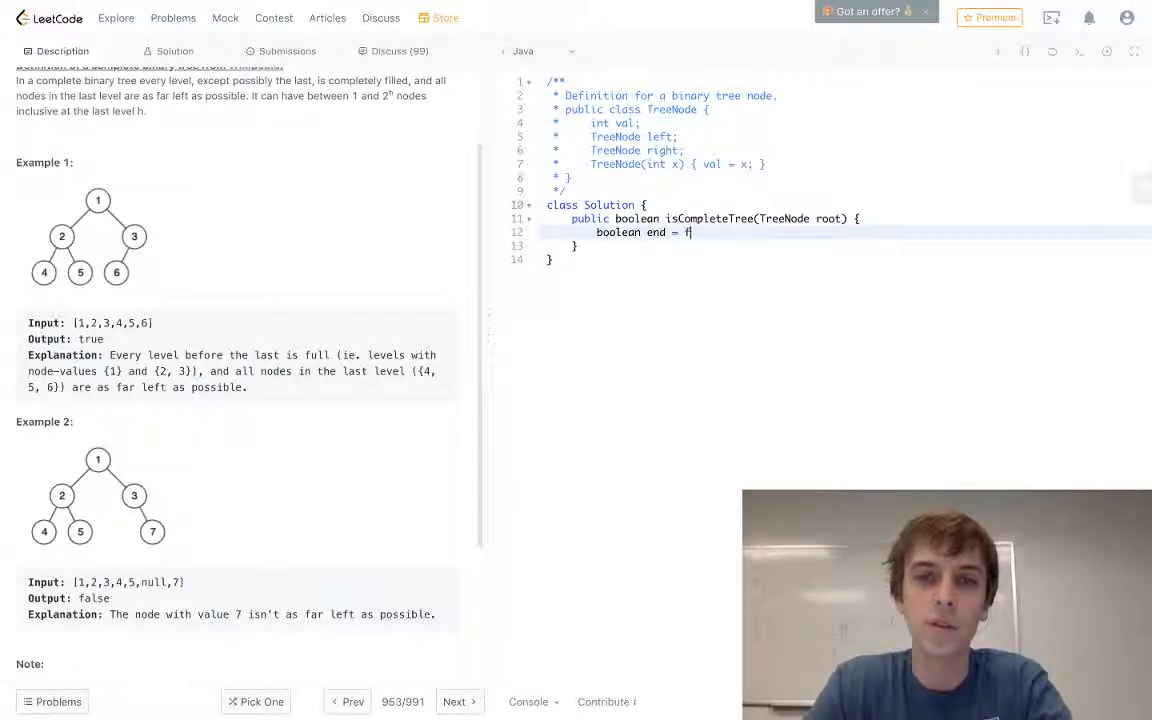
type("alse;")
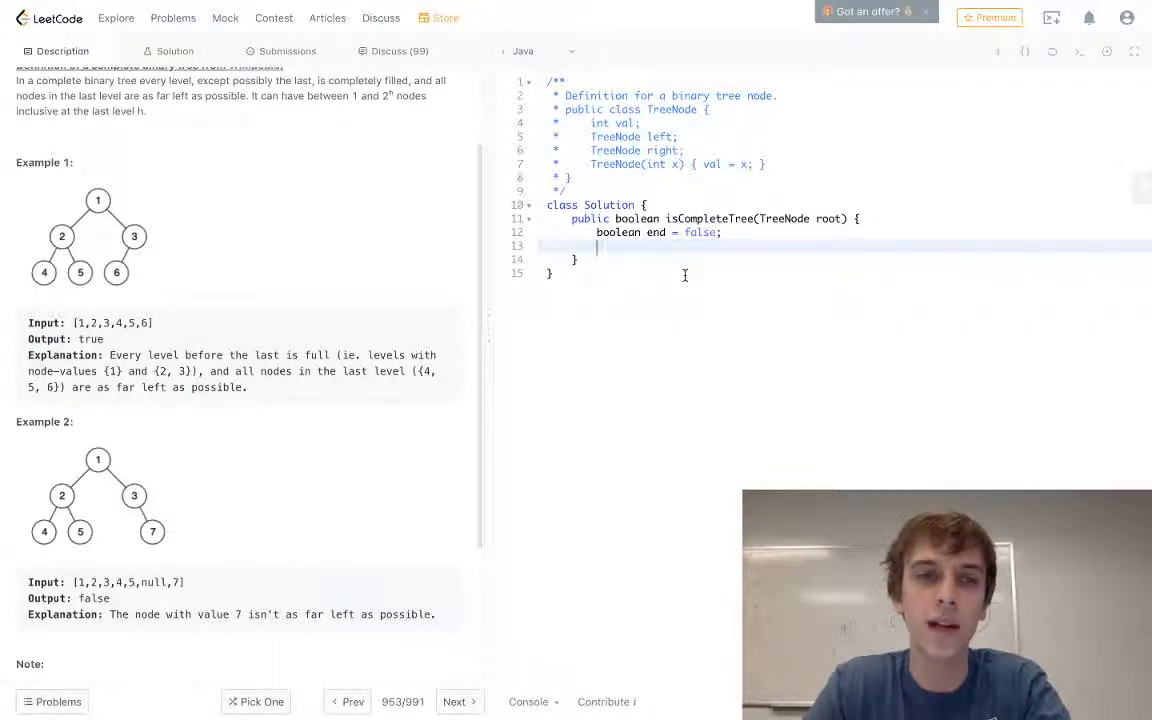
- Create Queue<TreeNode> queue = new LinkedList(); and offer root into it
type("Que")
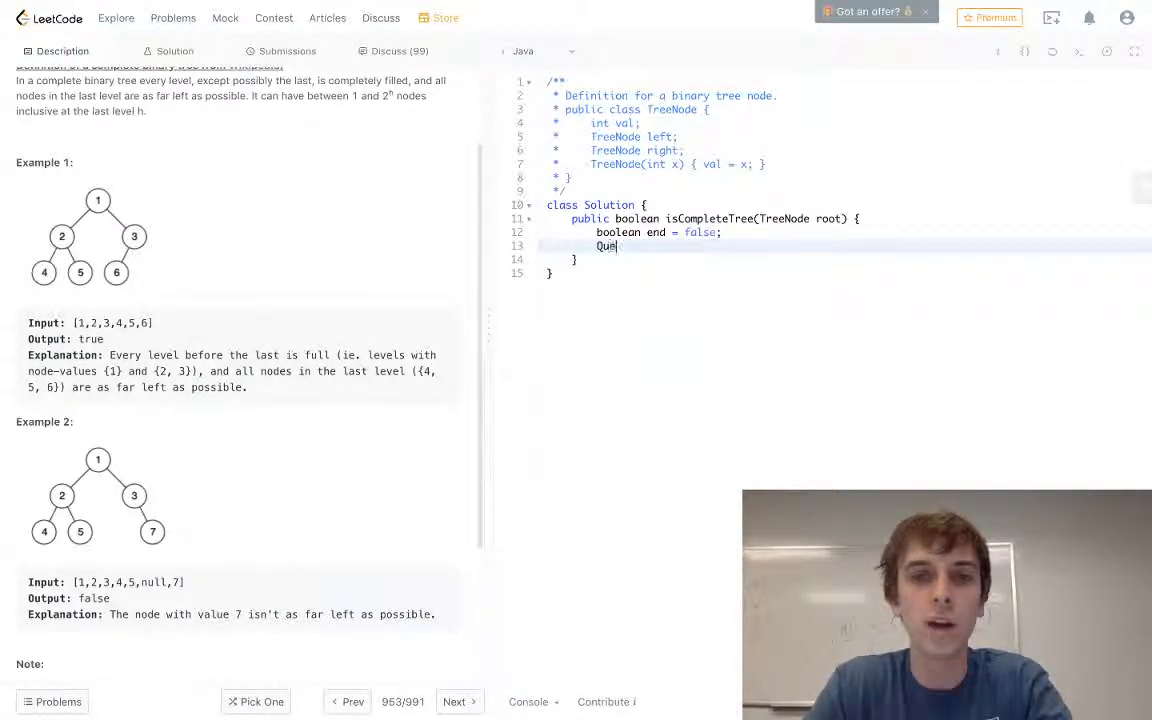
type("ue<>")
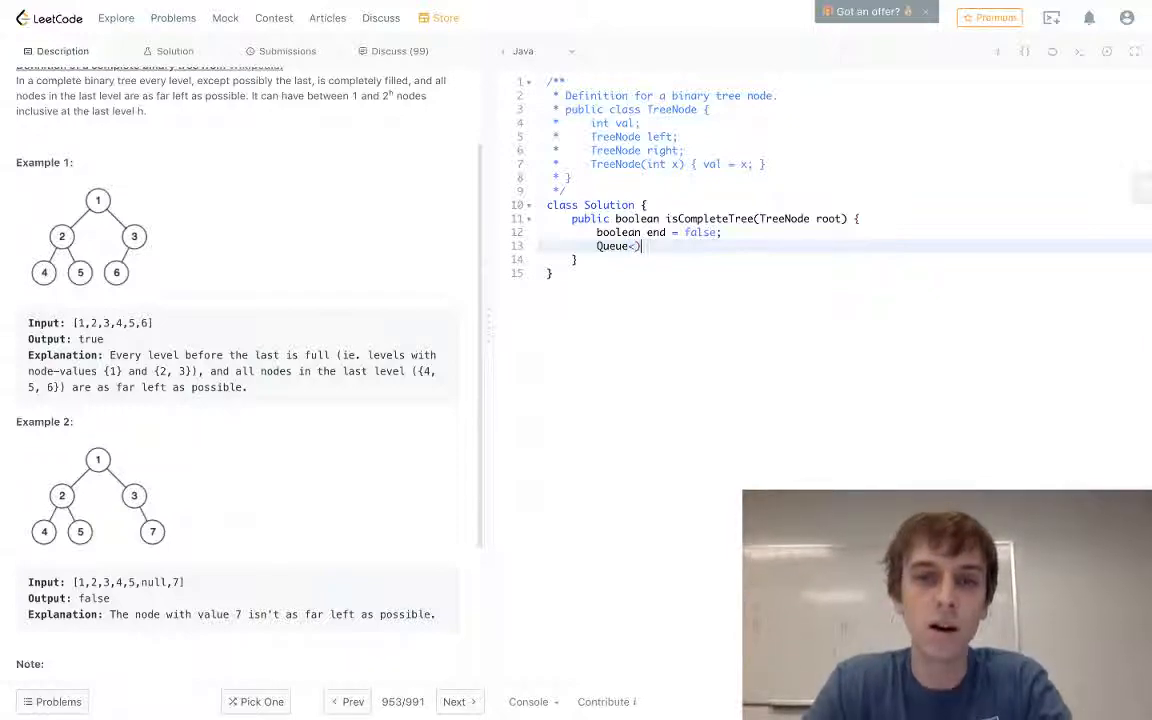
type("TreeNode")
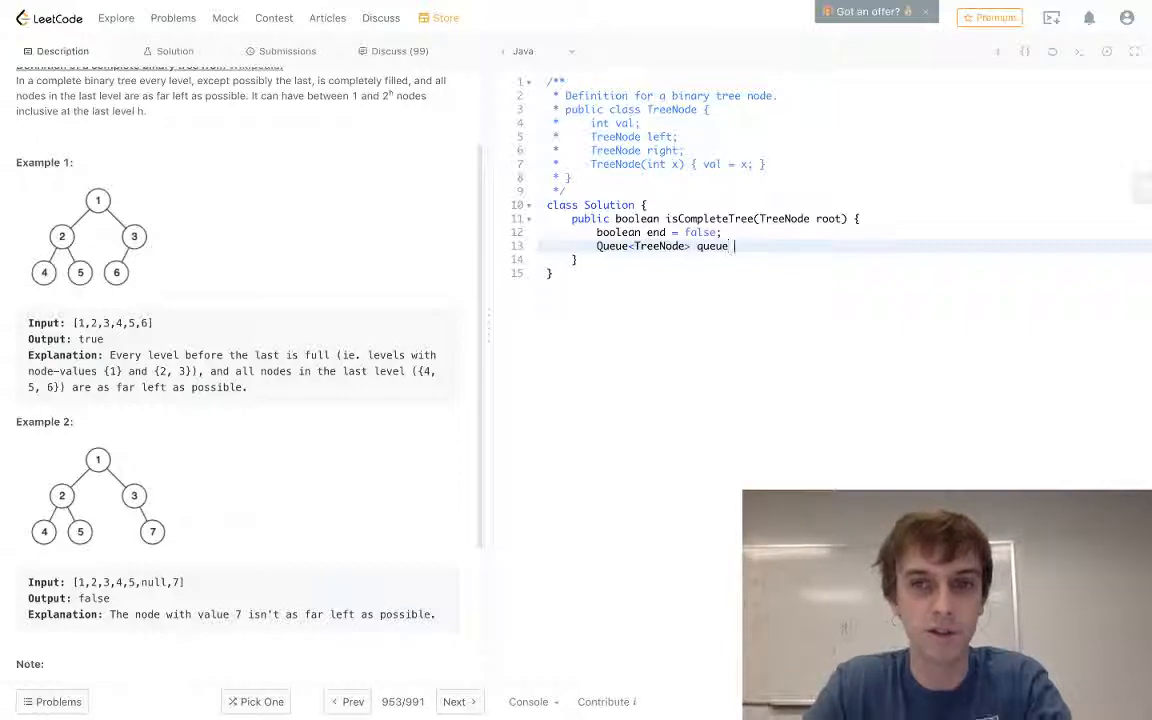
type("= new")
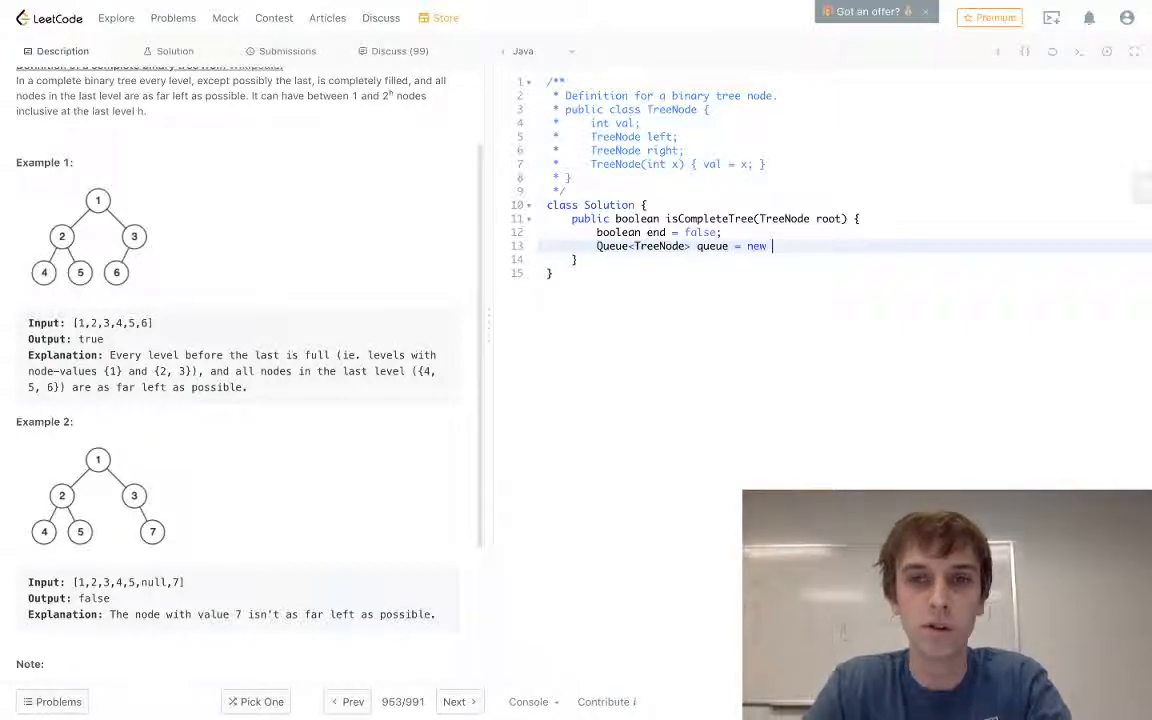
type("LinkedList();")
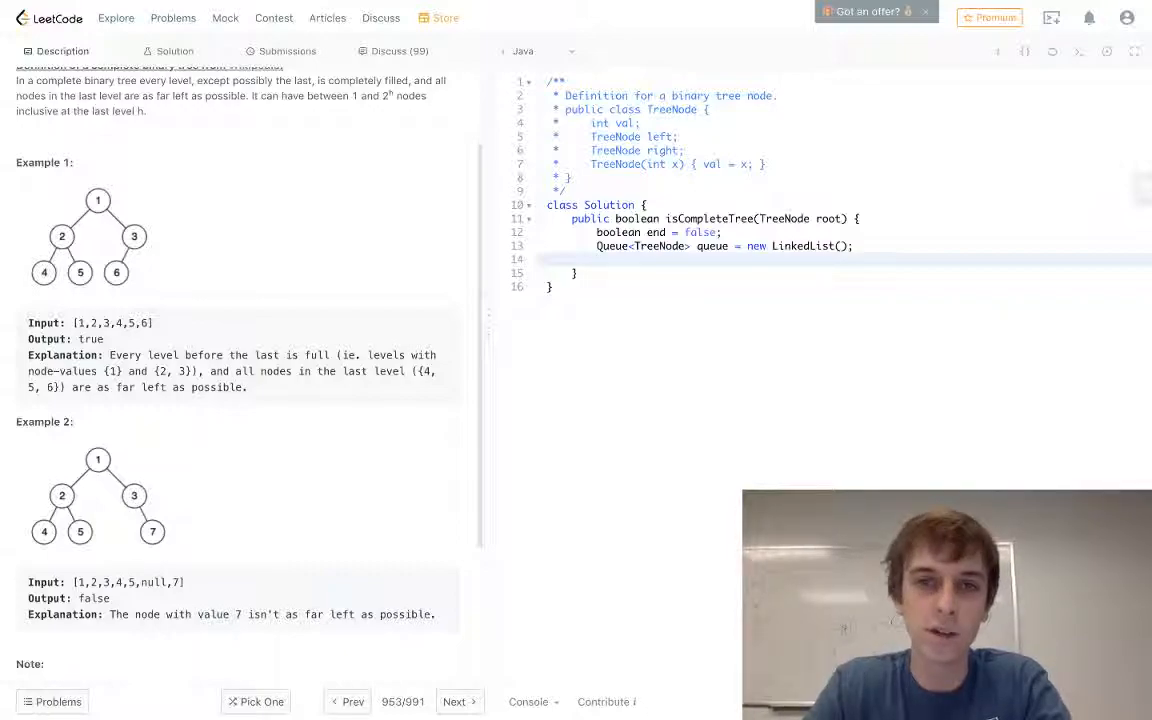
type("q")
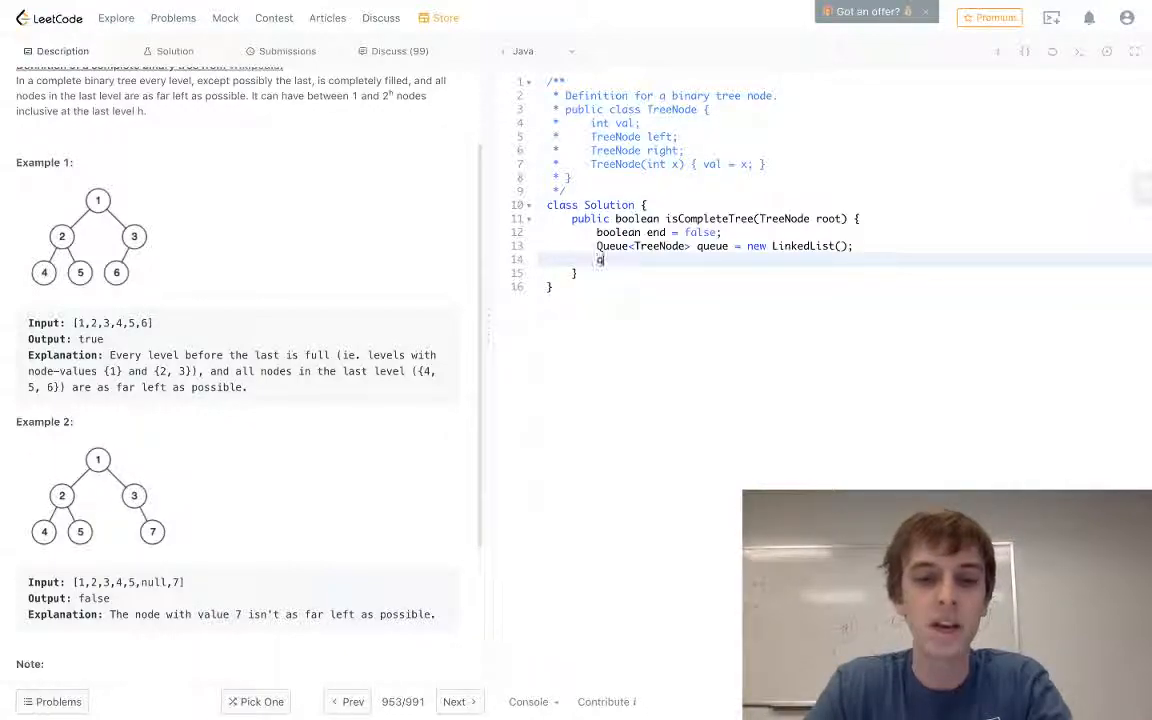
type("ueue.offer(root);")
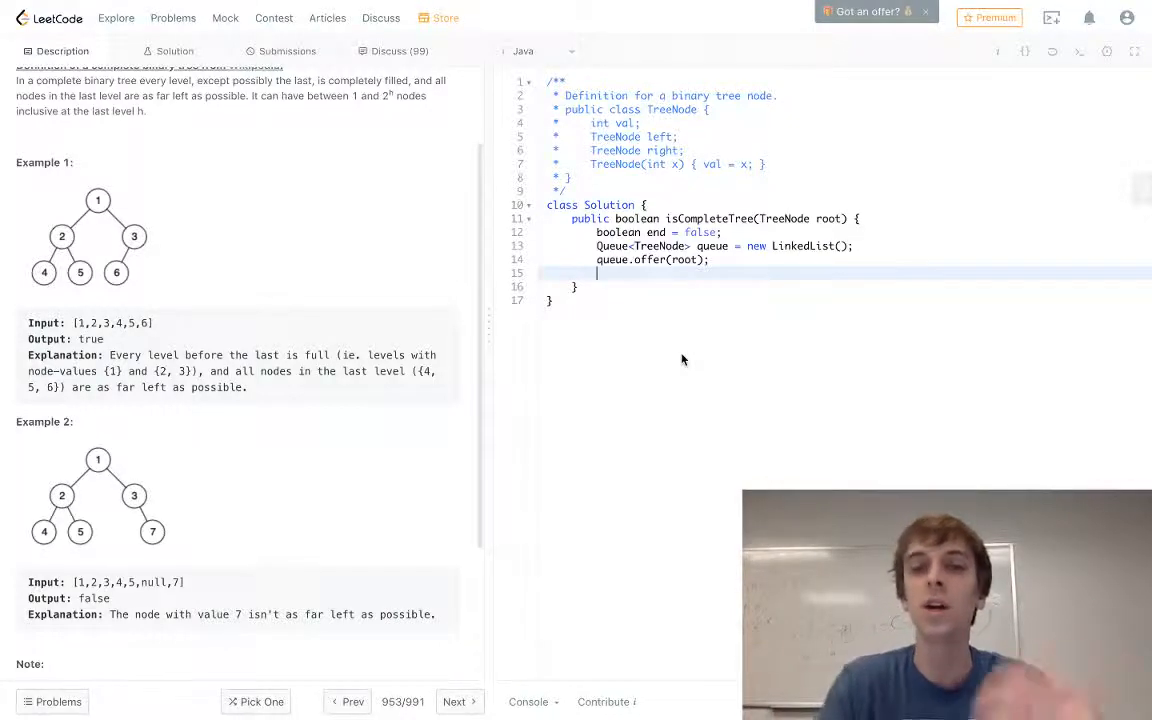
key("Return")
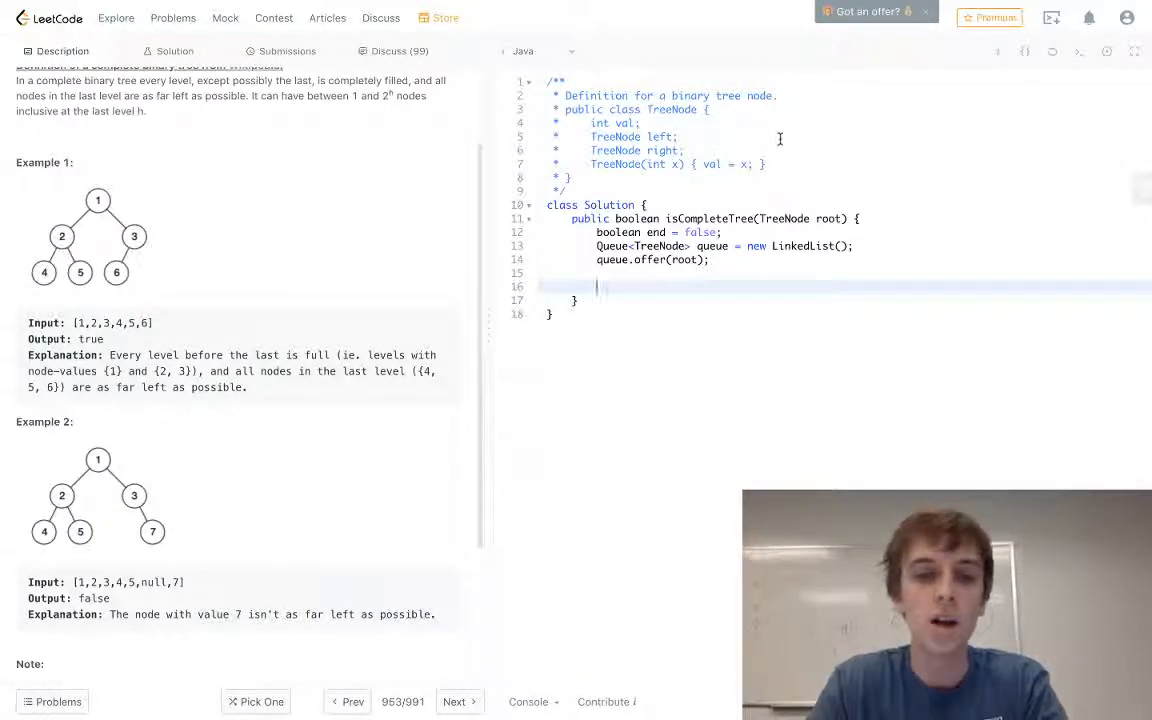
- Write while (!queue.isEmpty()) polling each node into TreeNode current_node
type("q")
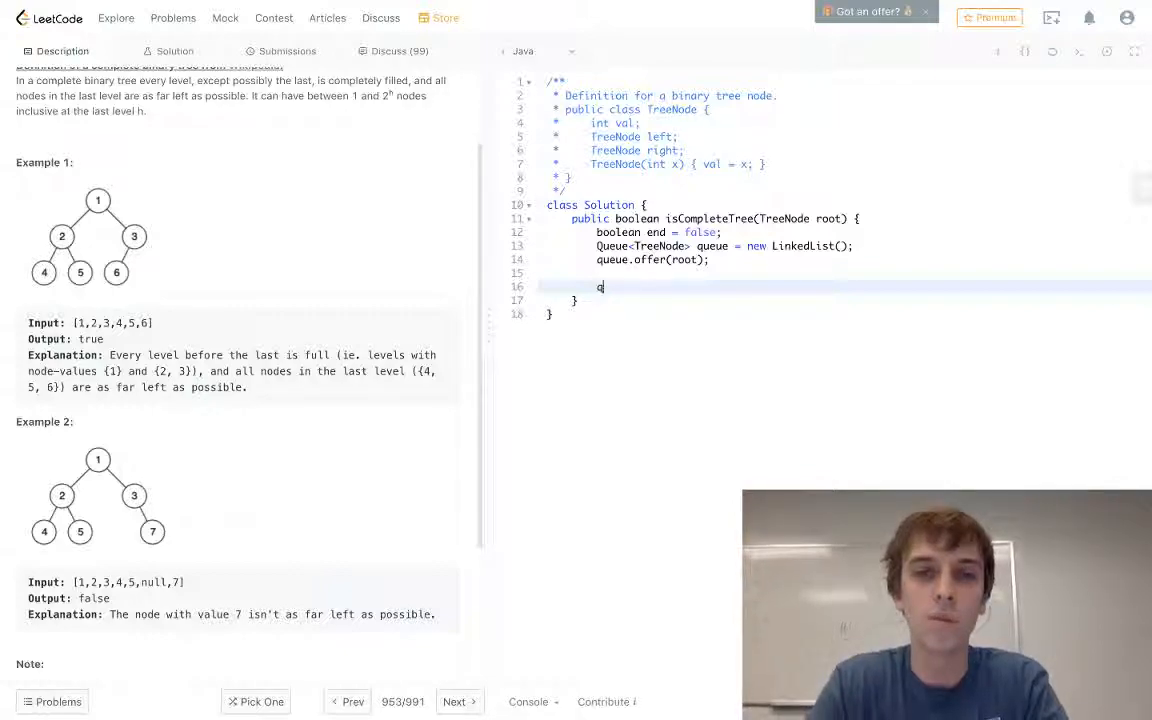
type("while (!")
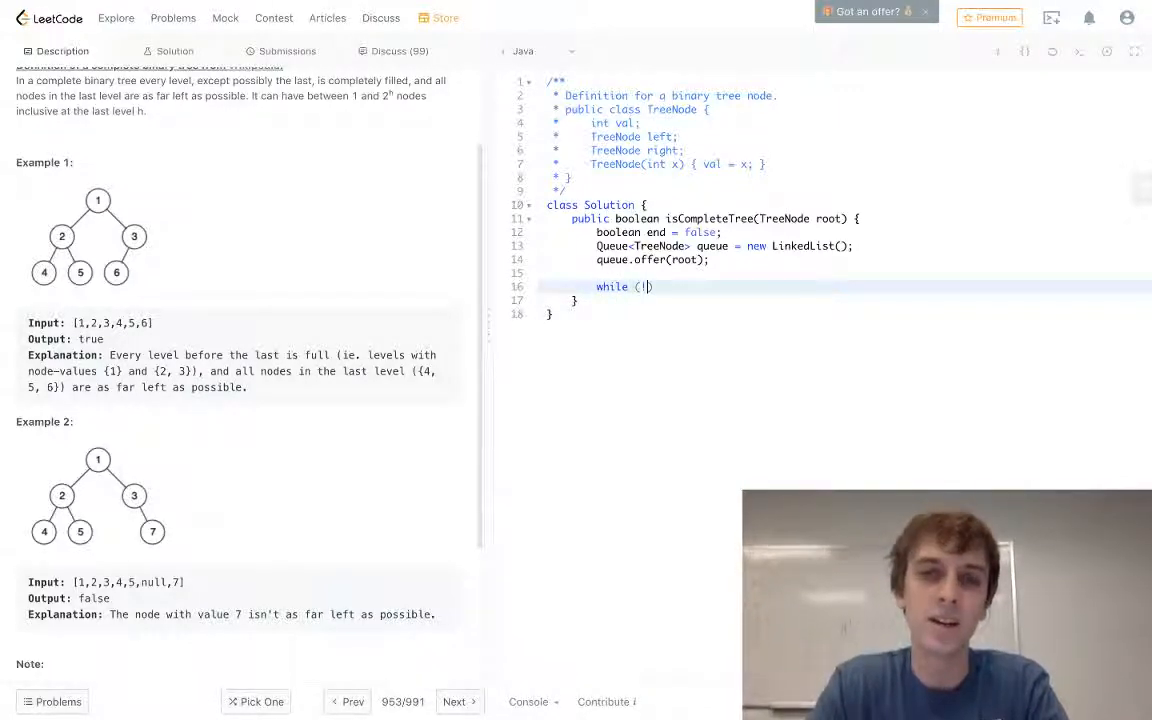
type("queue.isEmpty(")
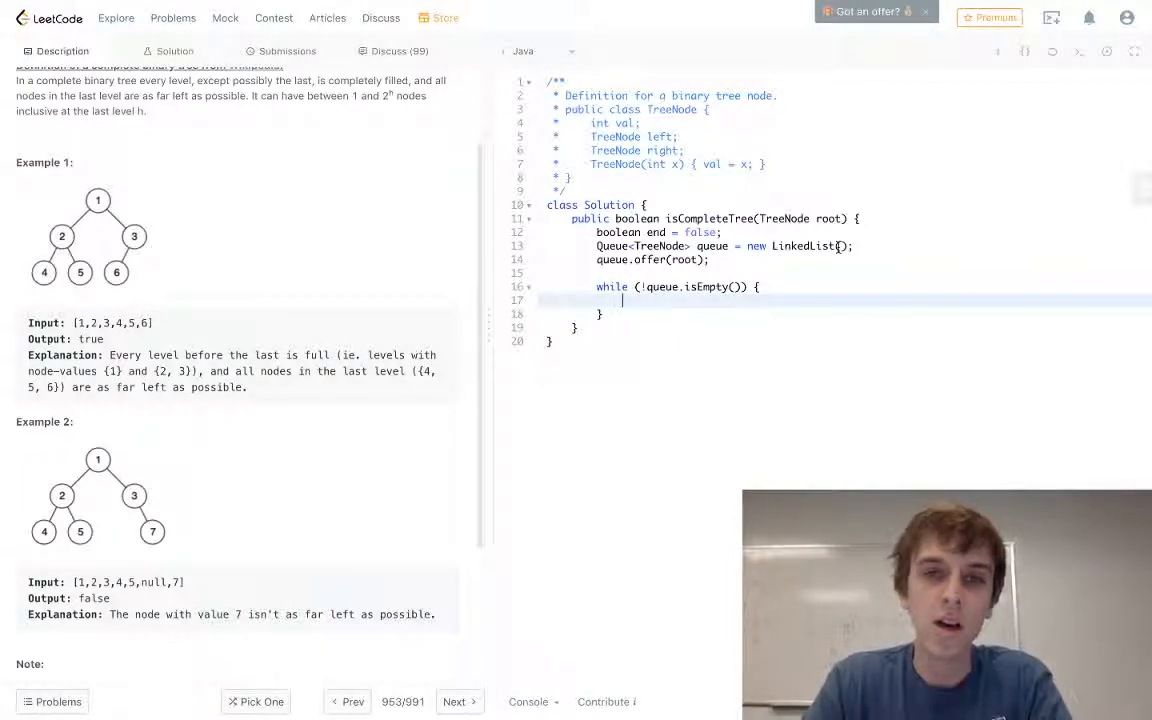
type("TreeNode current")
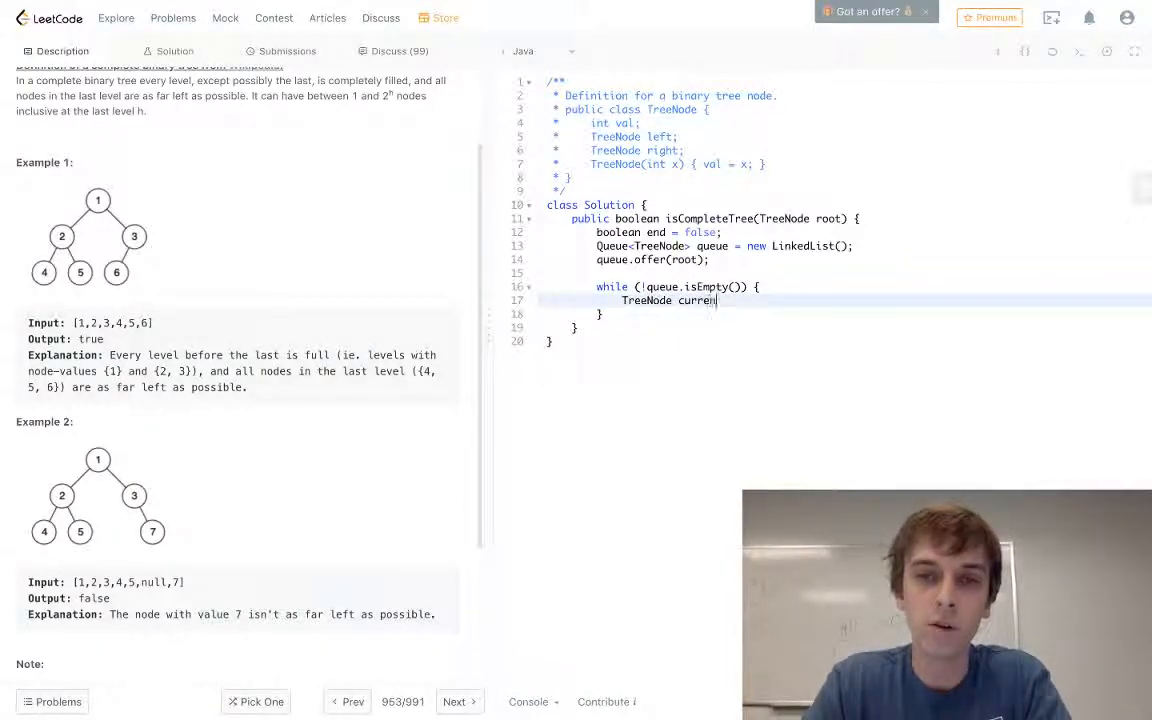
type("t_node = queue.")
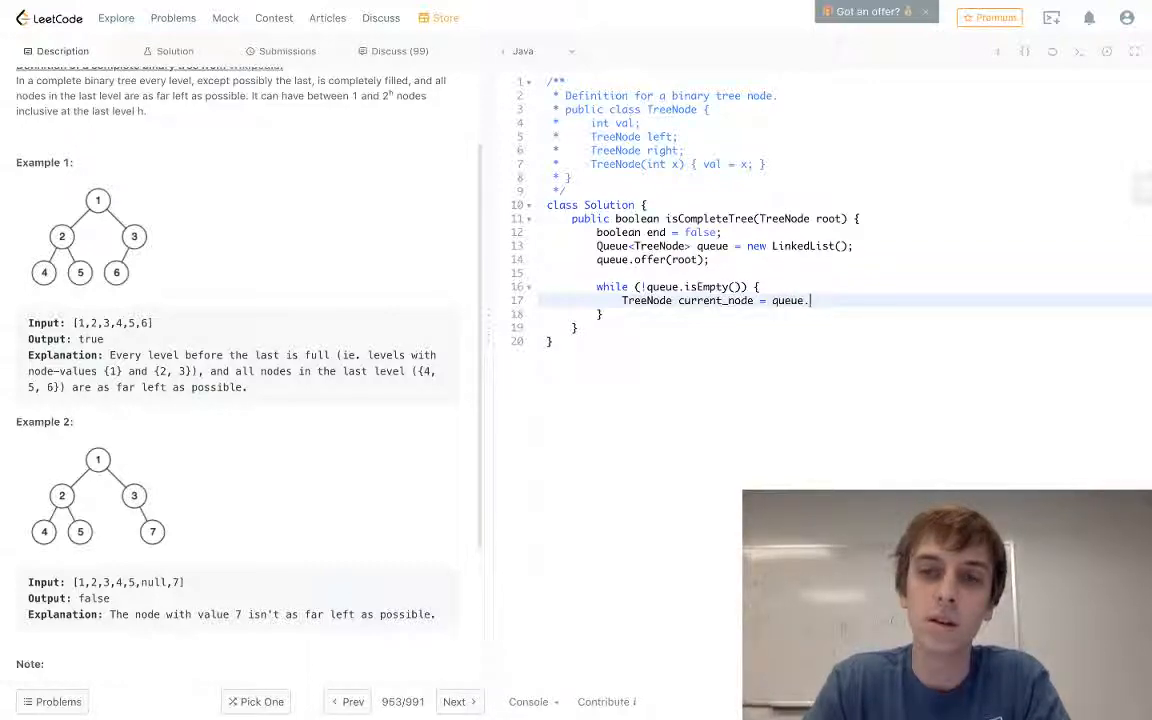
type("poll();")
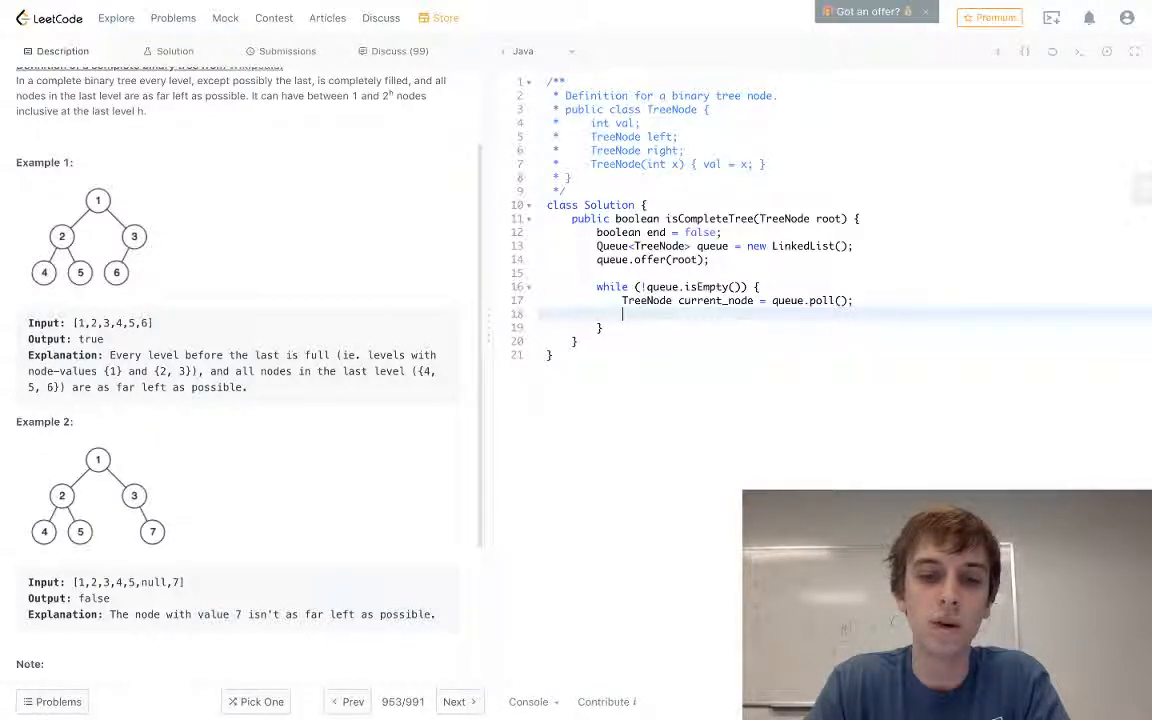
- Add if (current_node == null) end = true; else { if (end) return false; } inside the loop
type("if (current_node == null) {")
type("end = true;")
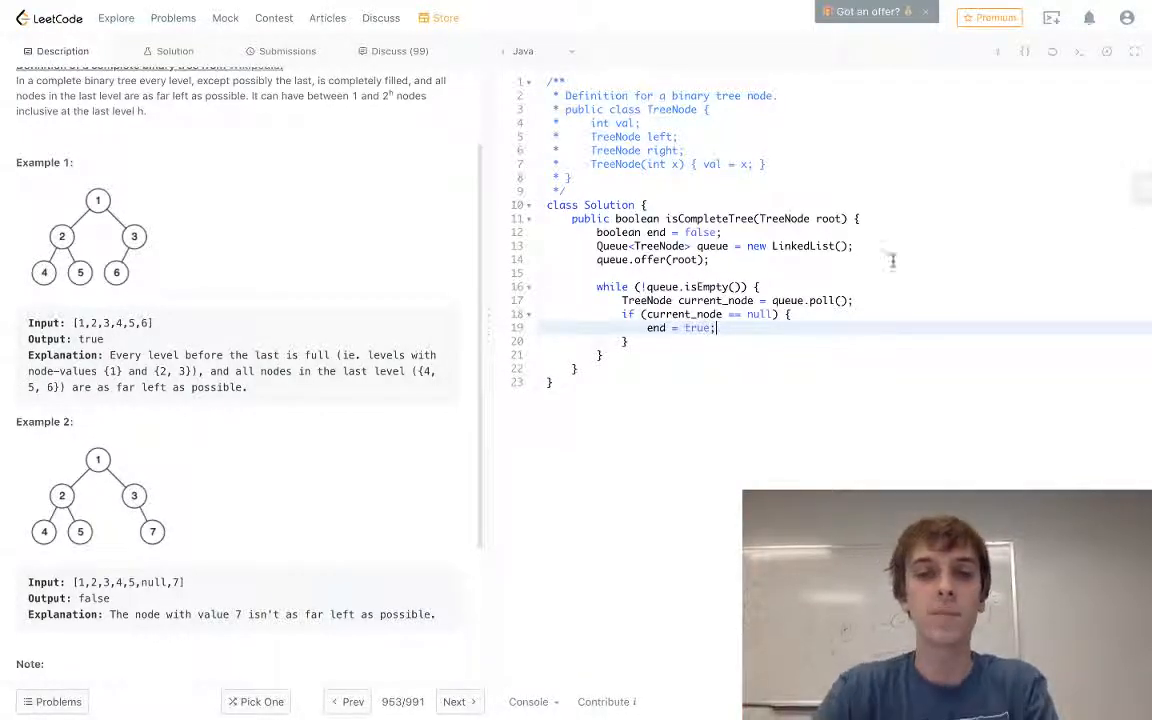
type("} es")
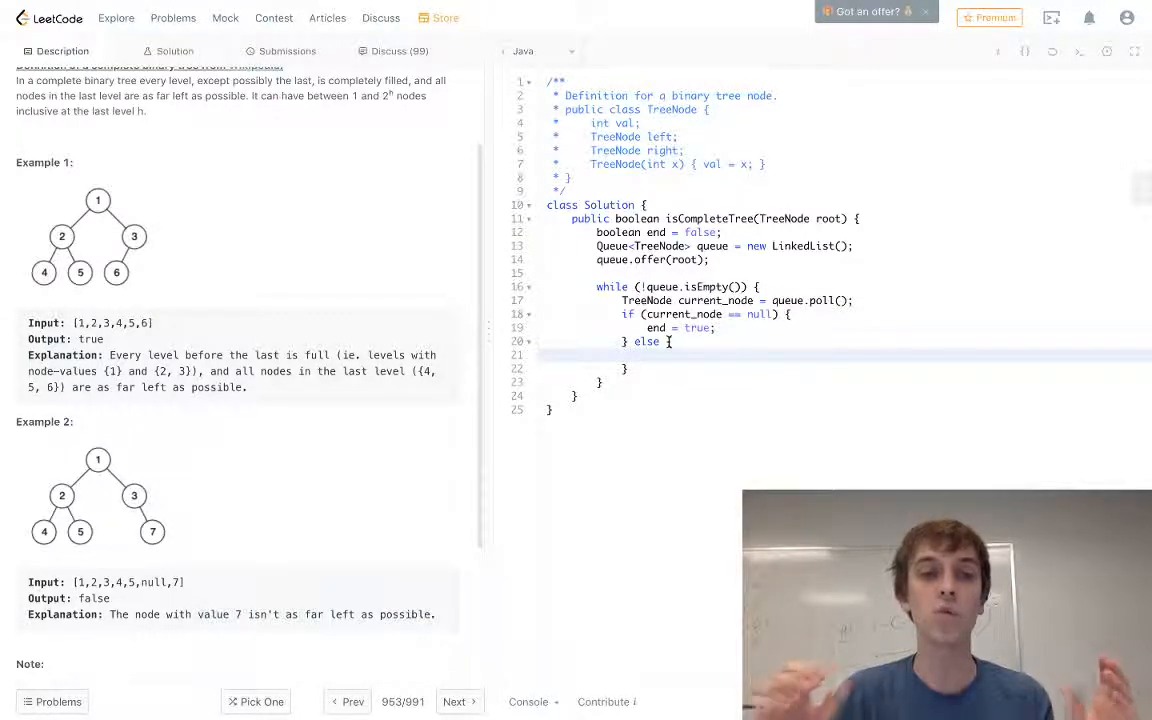
type("if (e")
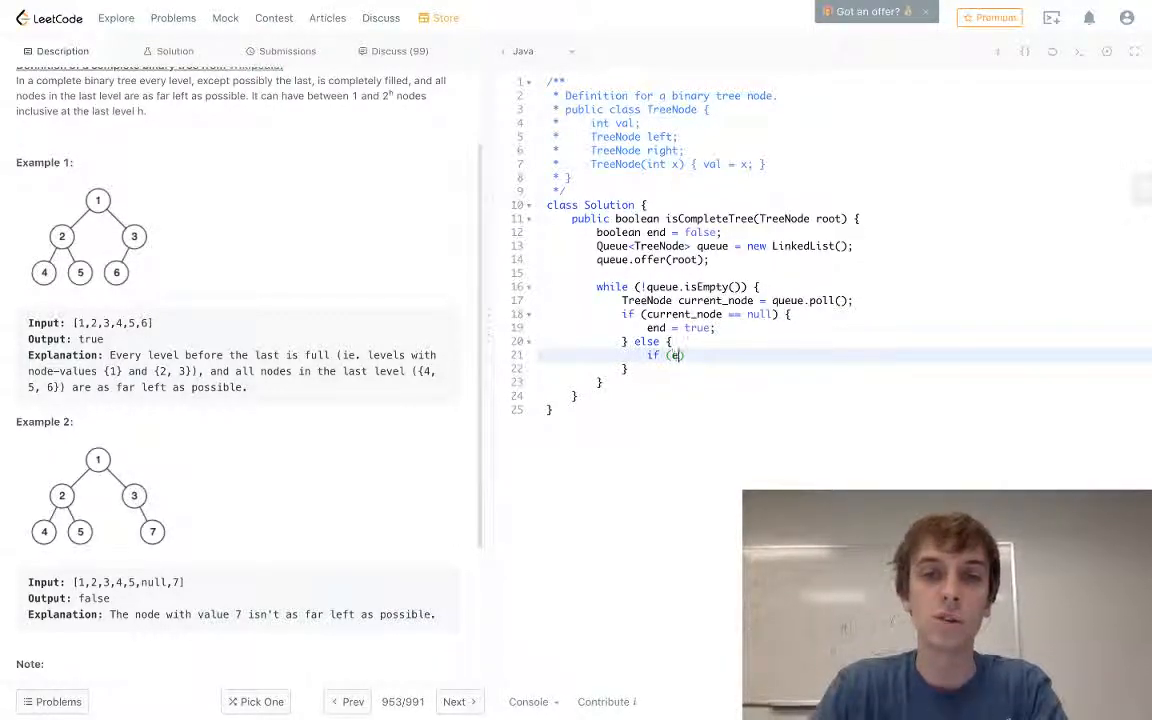
type("nd")
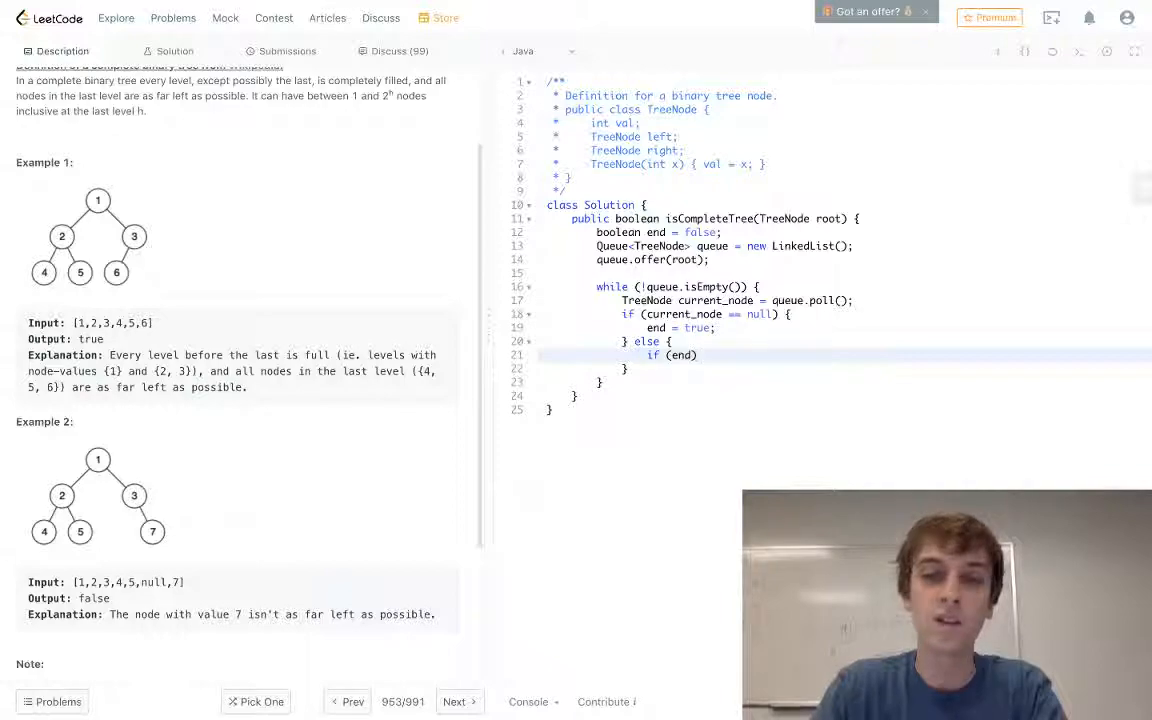
type("return false")
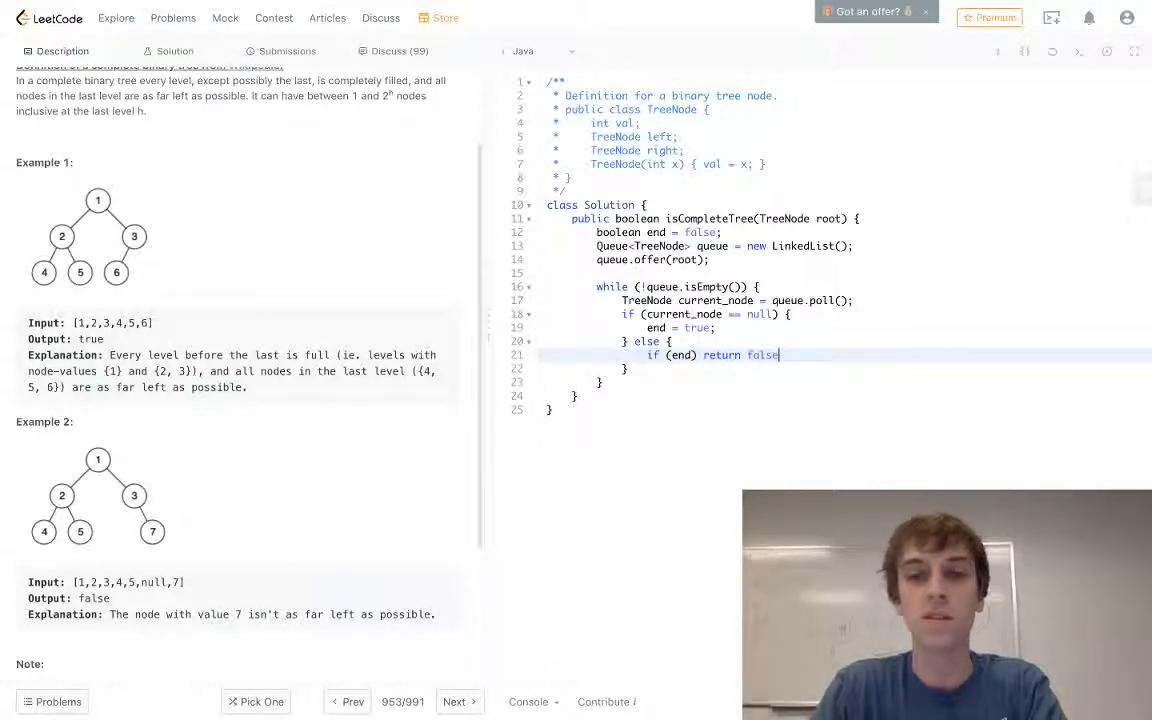
type(";")
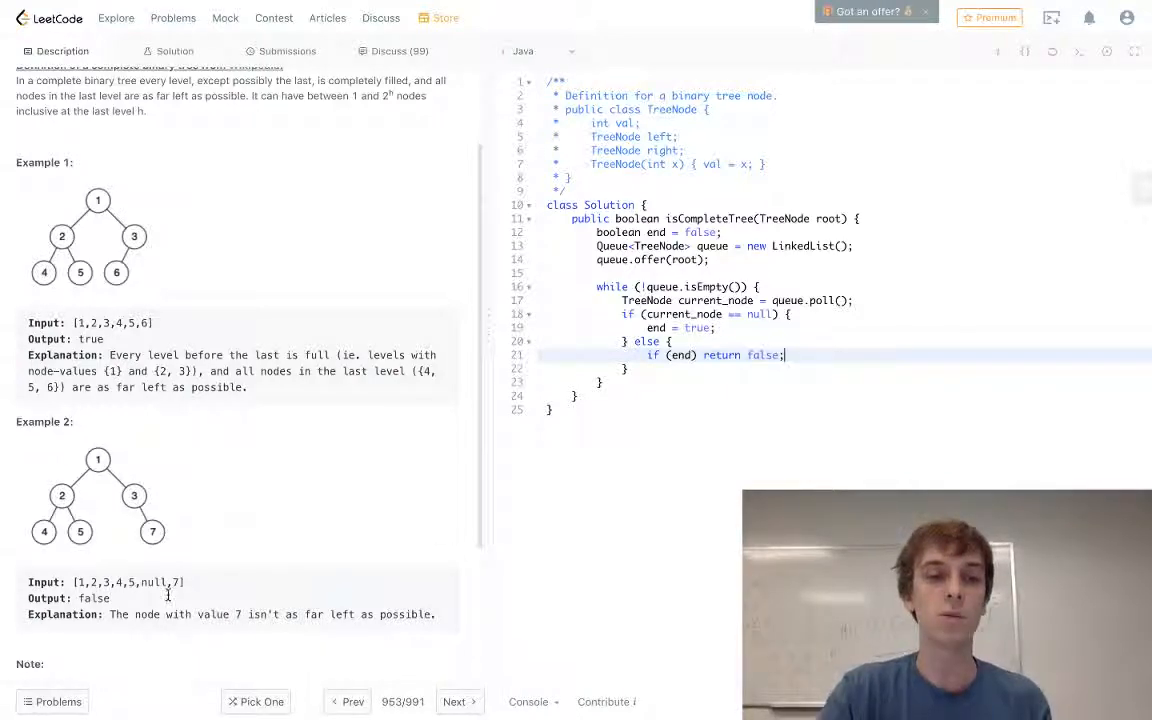
key("Enter")
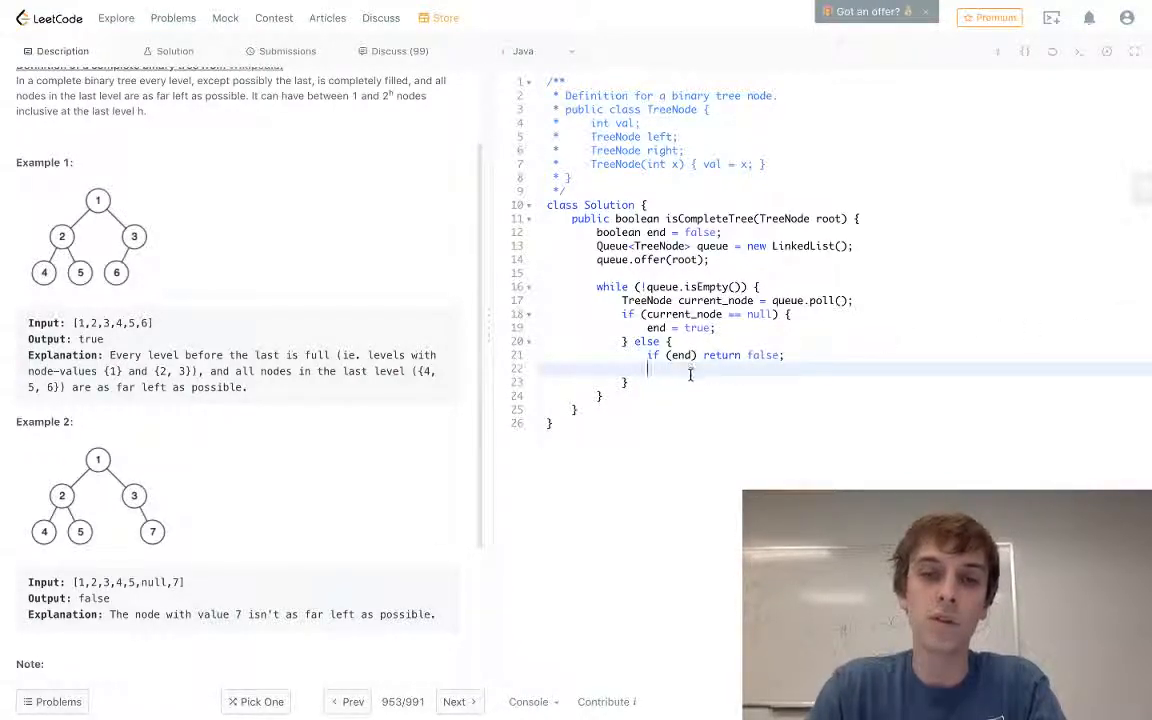
- Enqueue current_node.left and current_node.right with queue.offer in the else branch
type("queue")
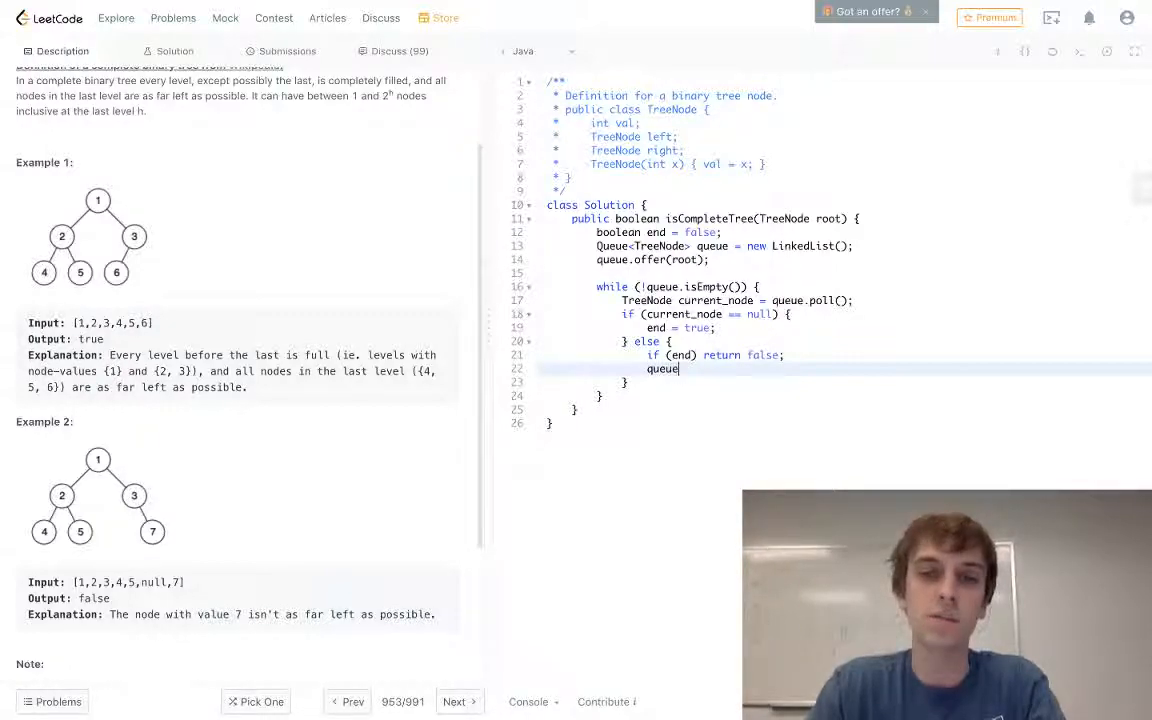
type(".offer(r")
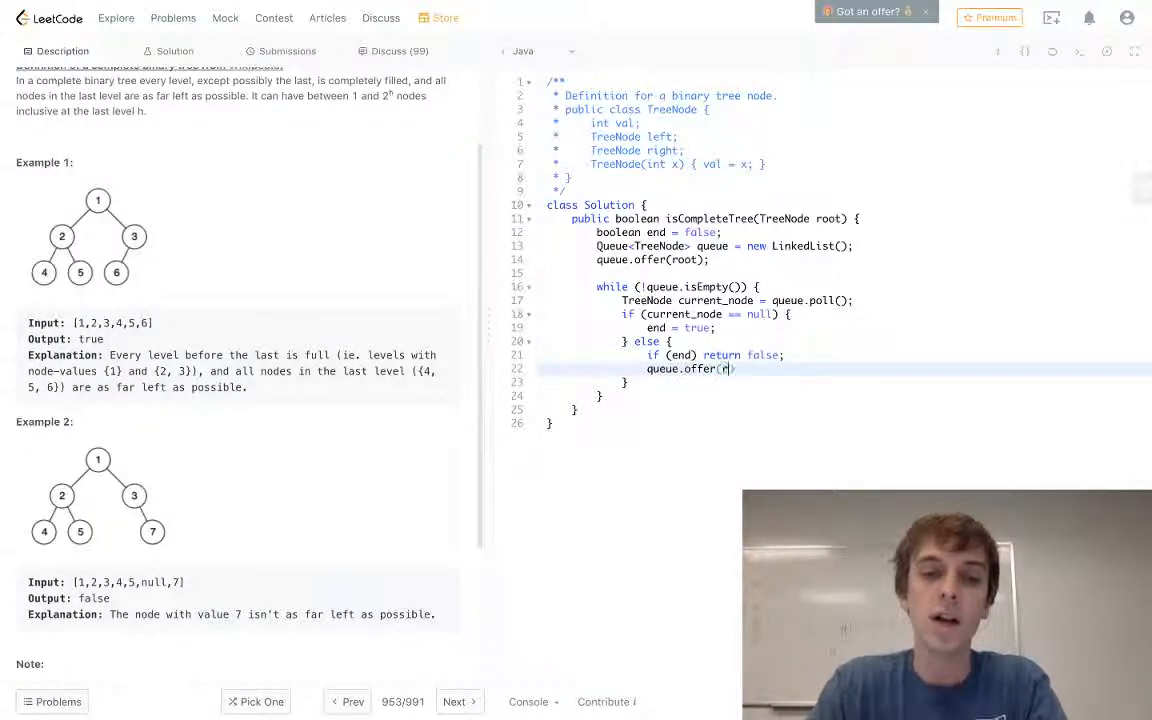
type("current.")
type("queue.")
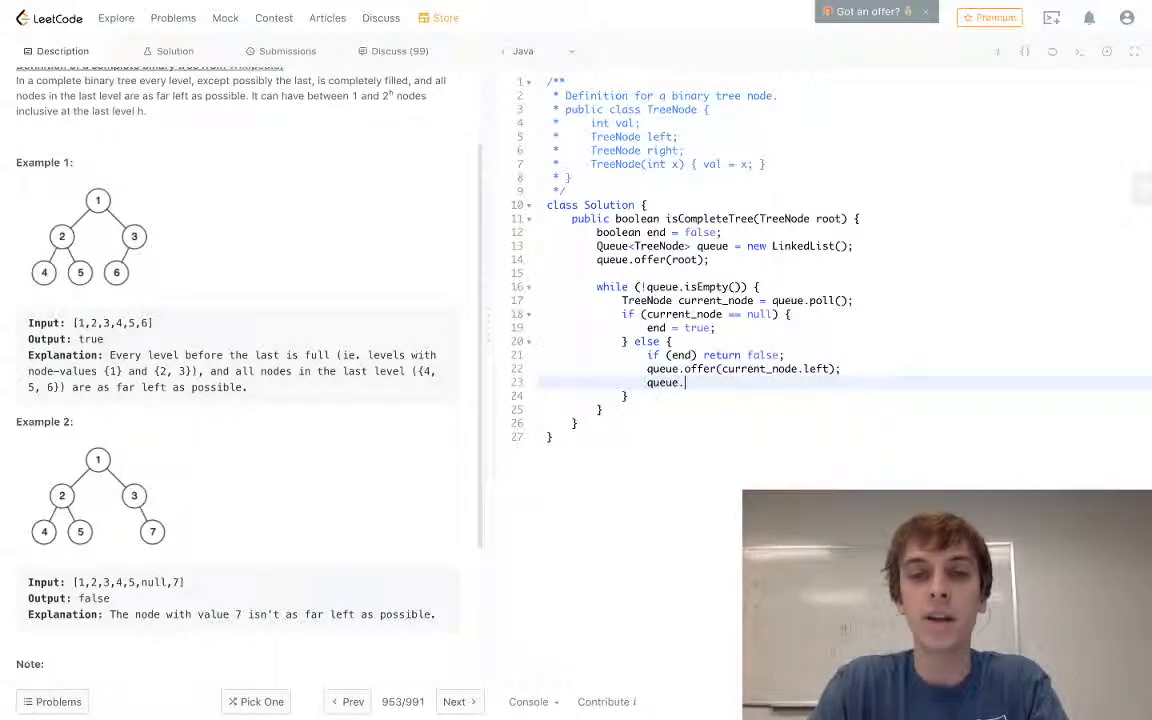
type("offer(curr")
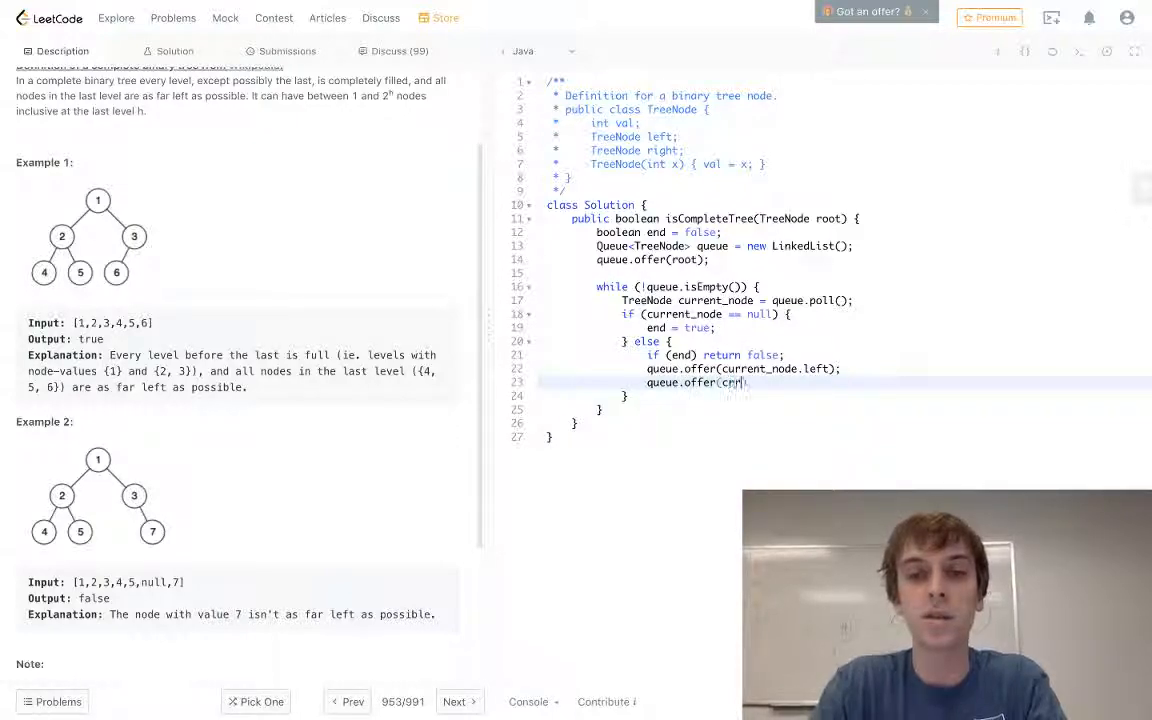
type("ent_node.right")
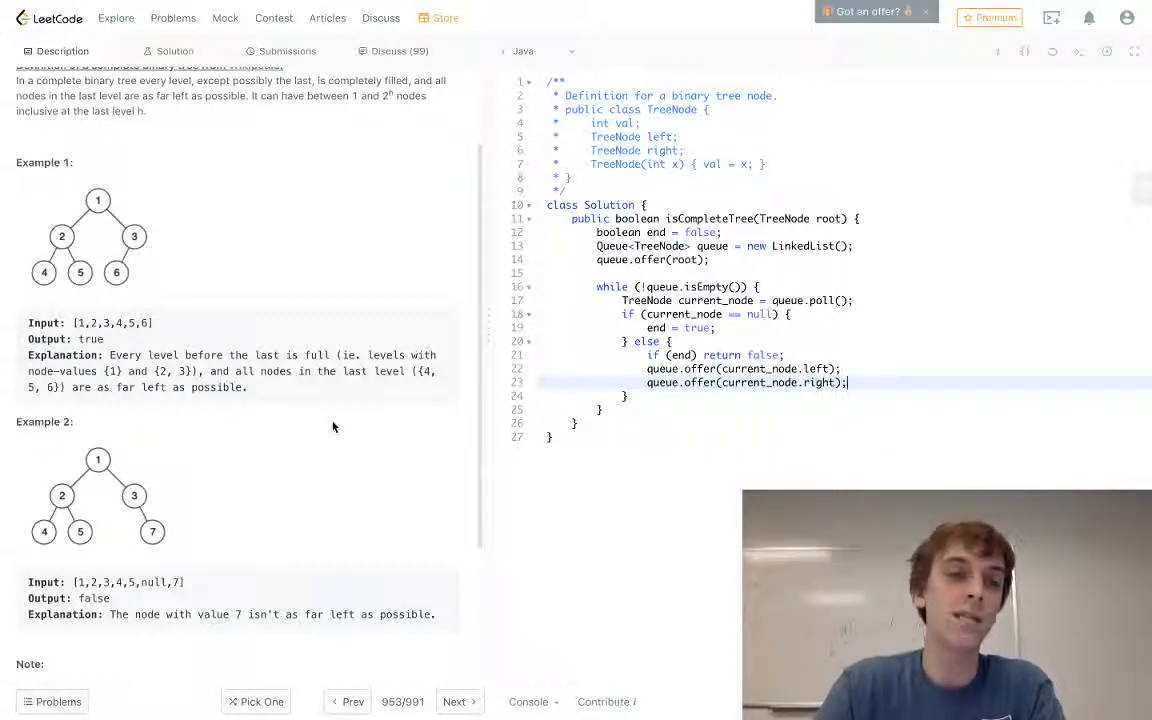
mouse_move(84, 280)
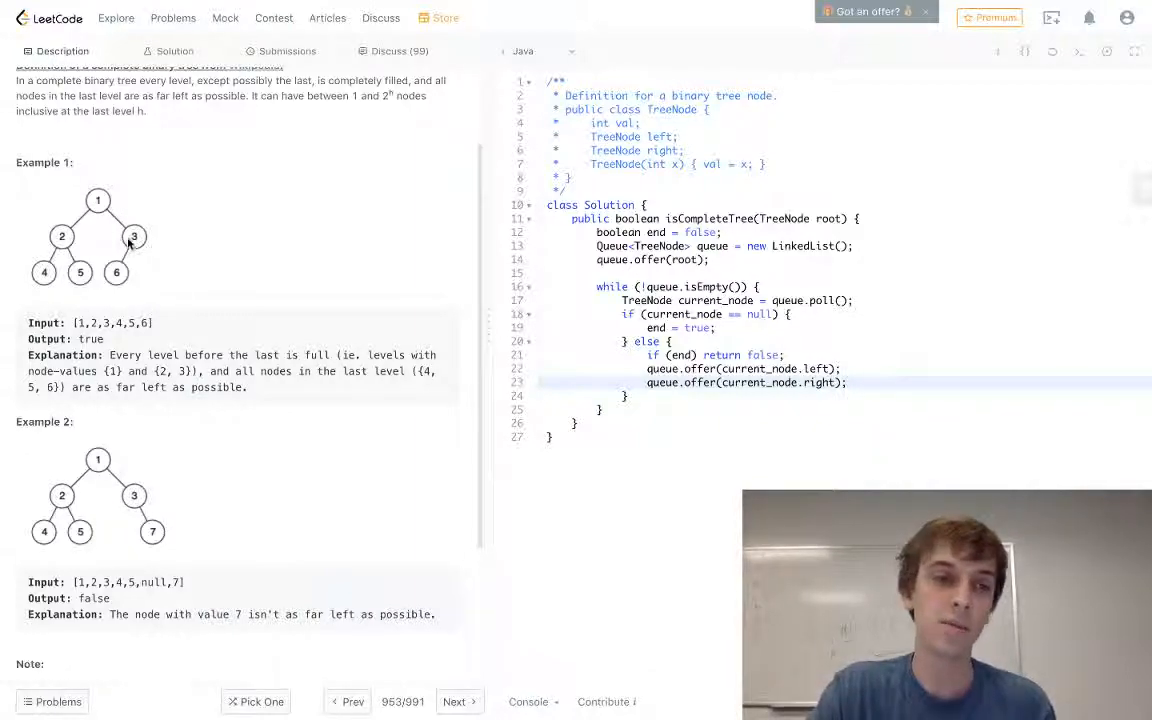
mouse_move(144, 518)
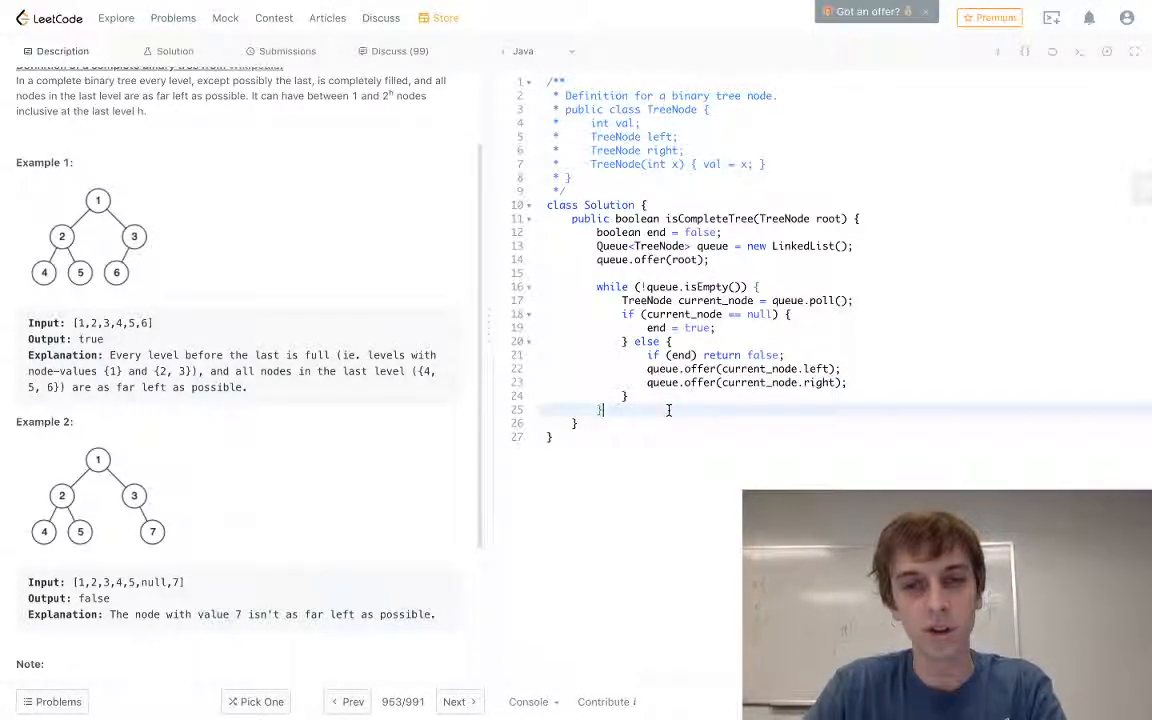
- Finish the method with return true; after the while loop
type("return")
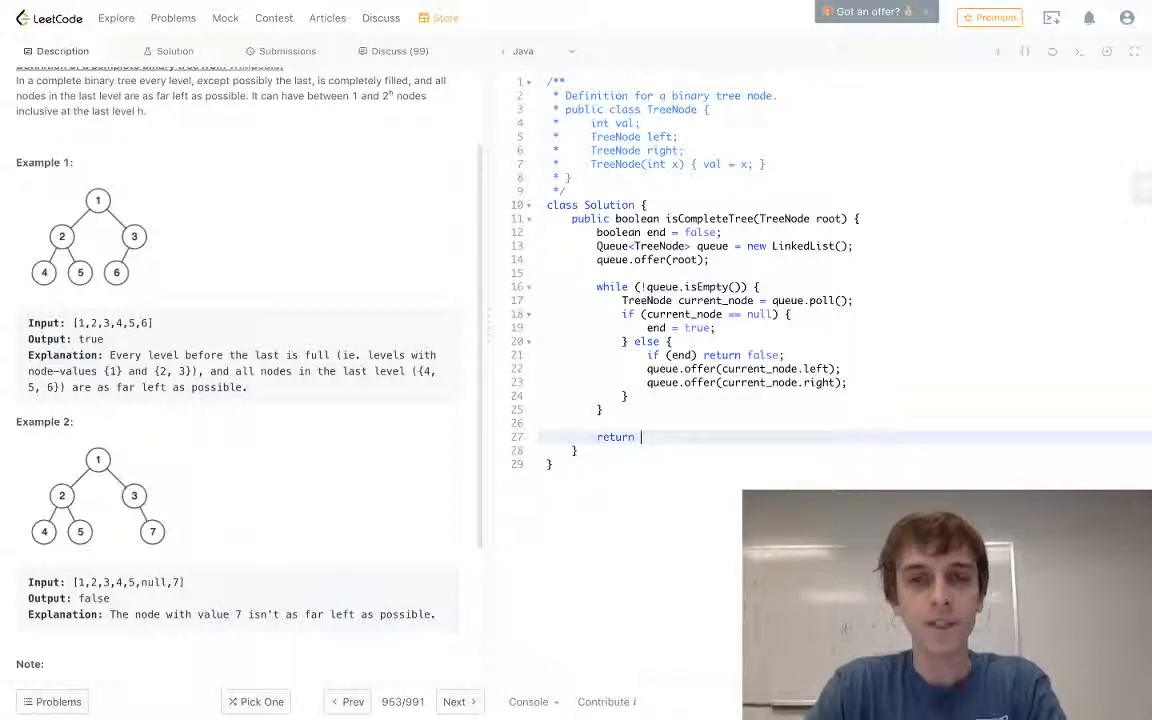
type("tue")
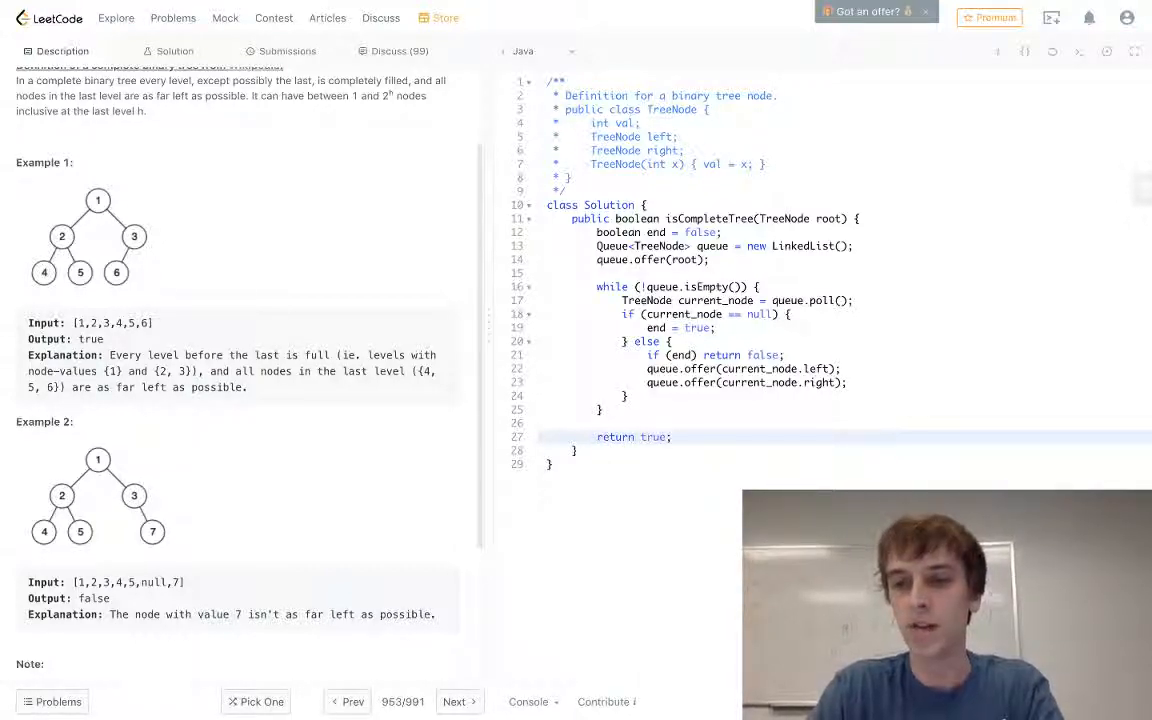
left_click(288, 52)
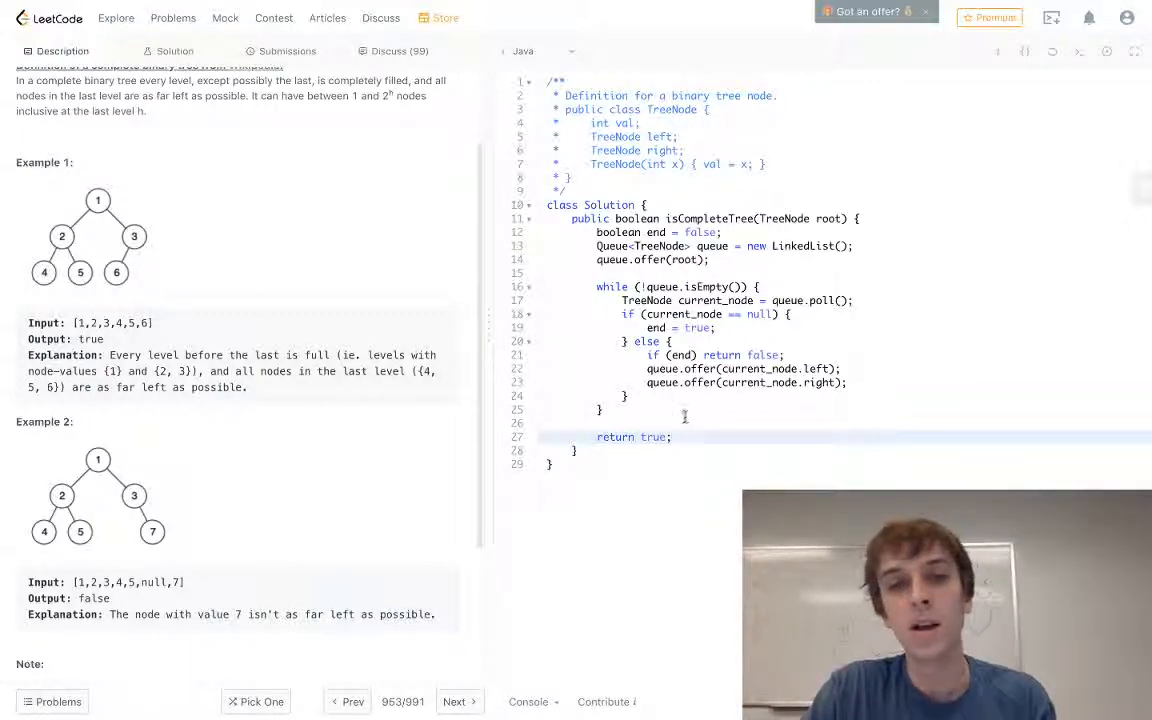
- Revisit the Solution article's Approach 1: Breadth First Search and its code
scroll("up", 3)
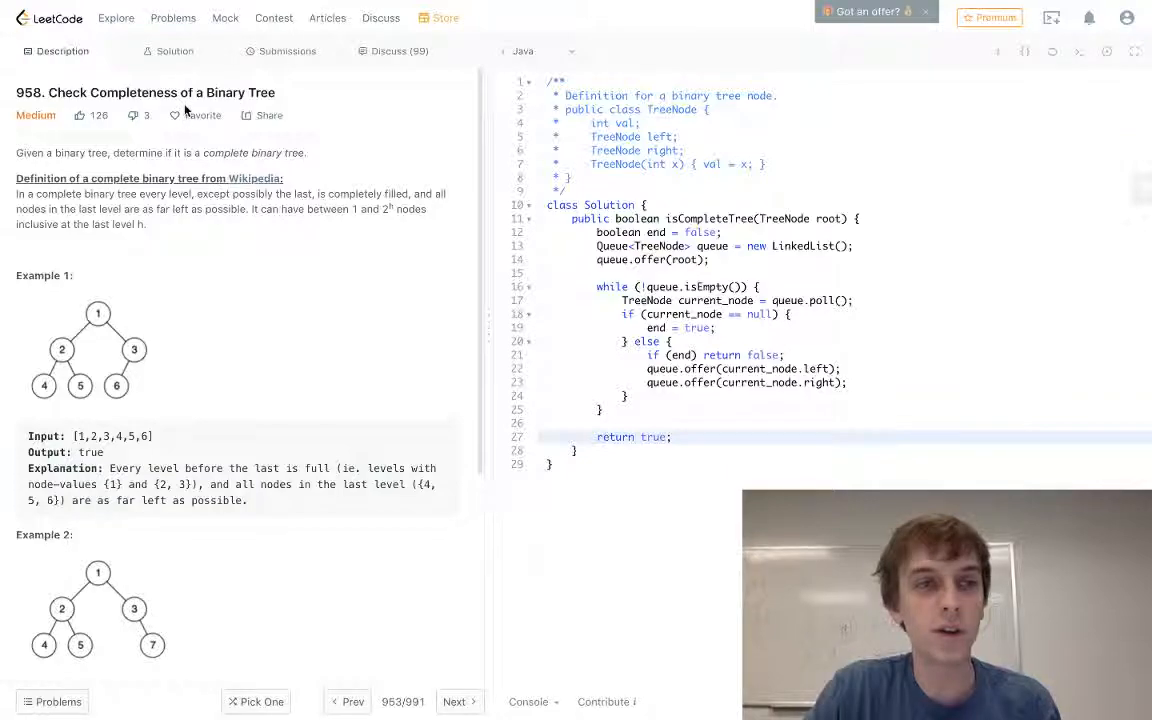
left_click(174, 52)
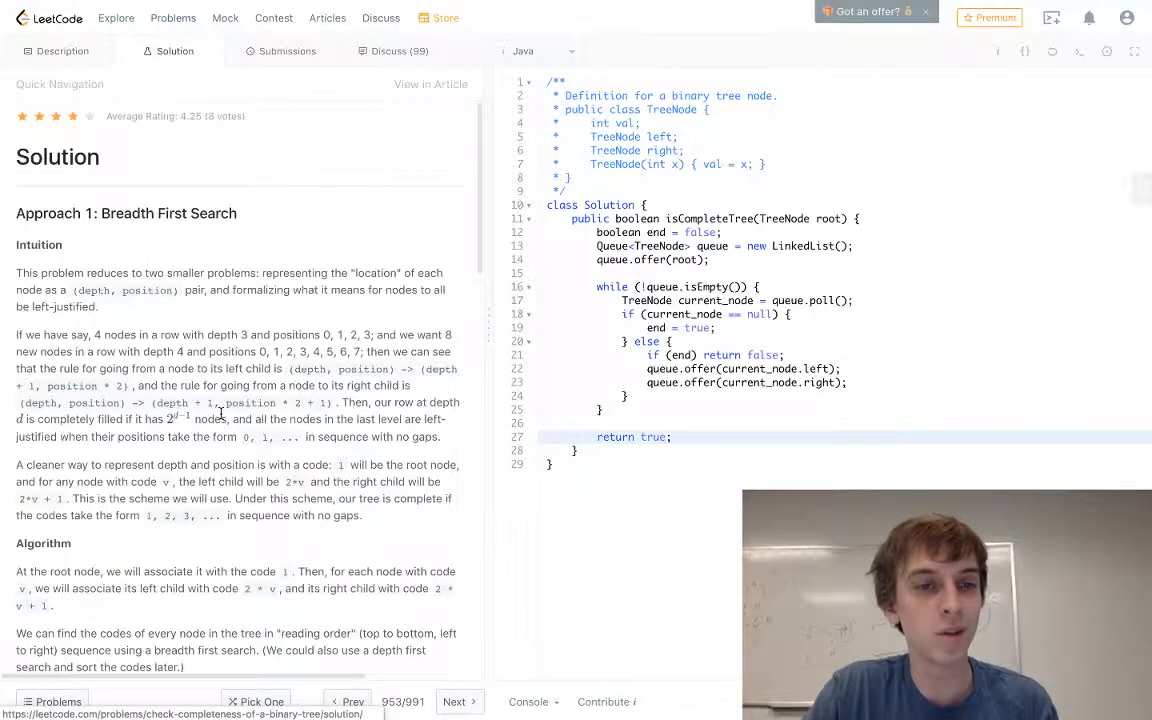
scroll("down", 3)
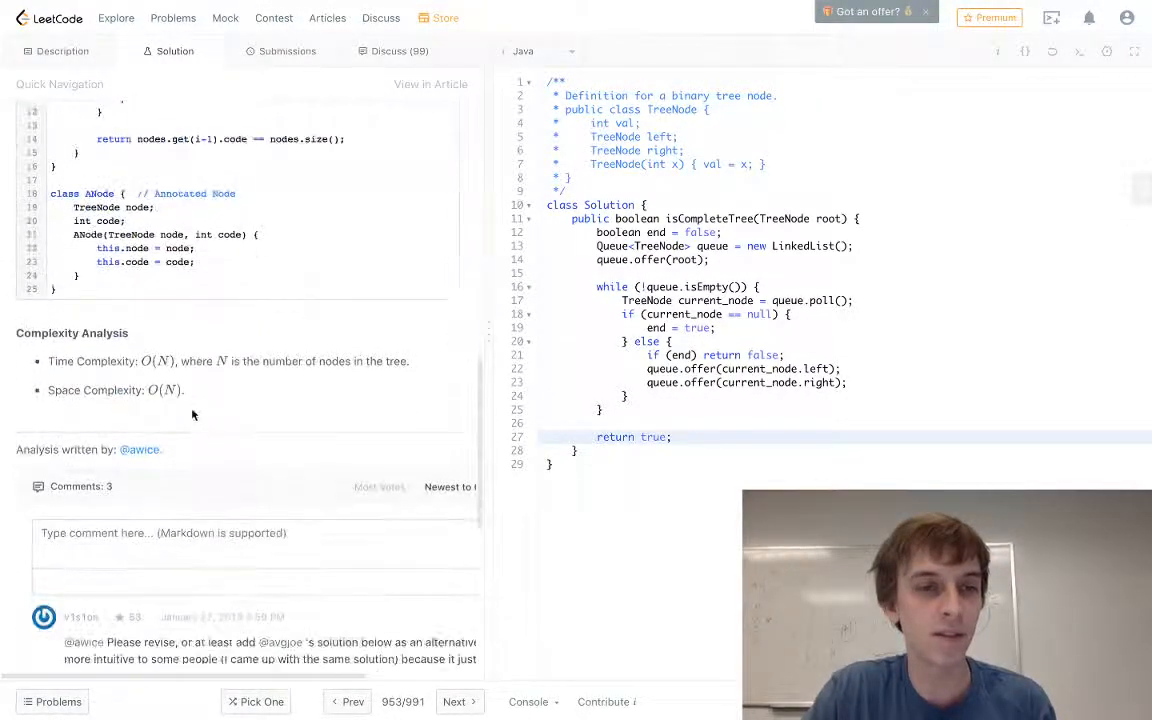
scroll("up", 3)
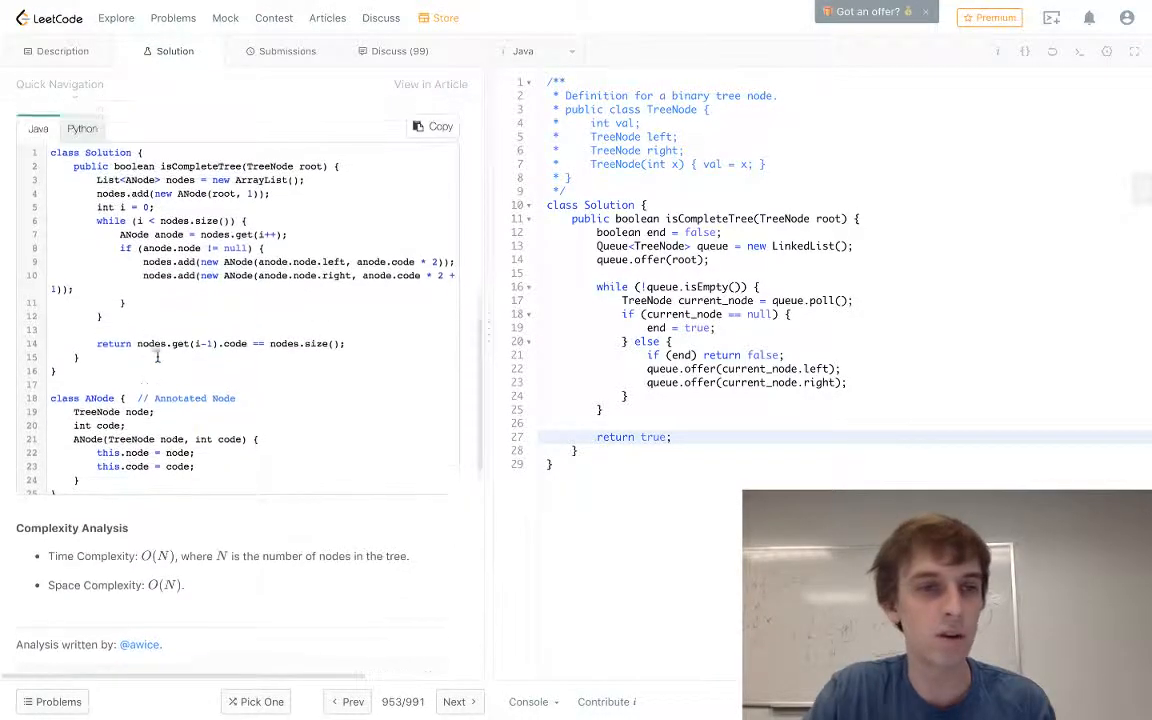
scroll("down", 3)
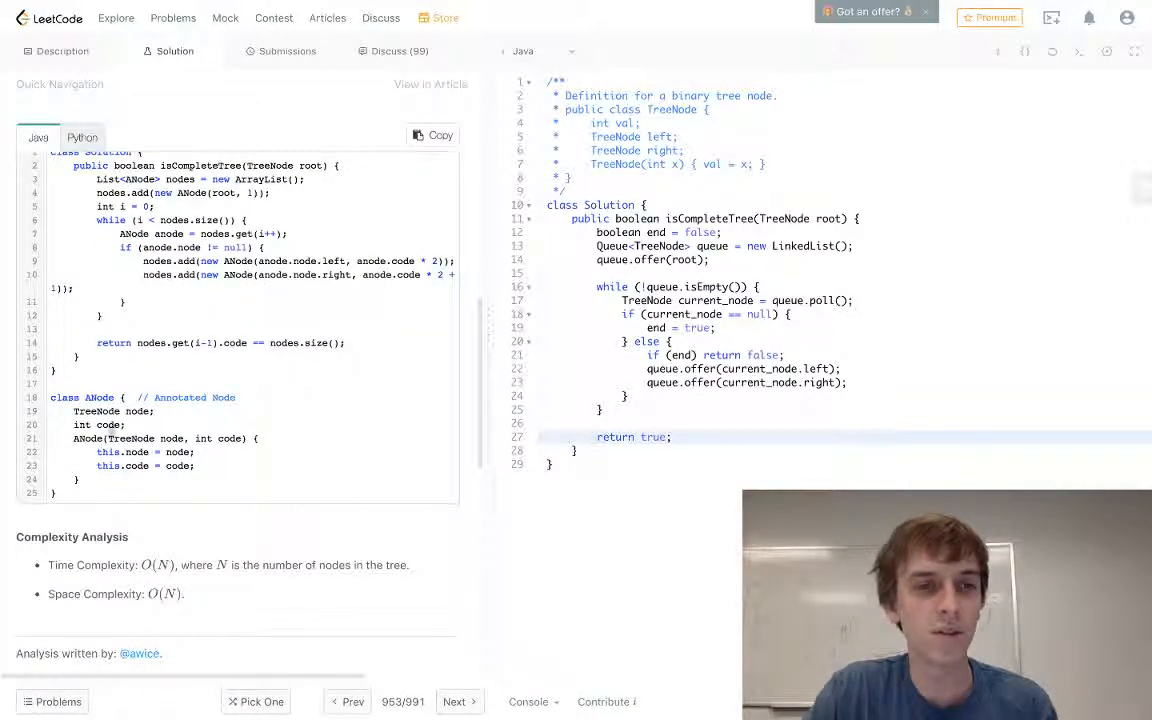
scroll("up", 3)
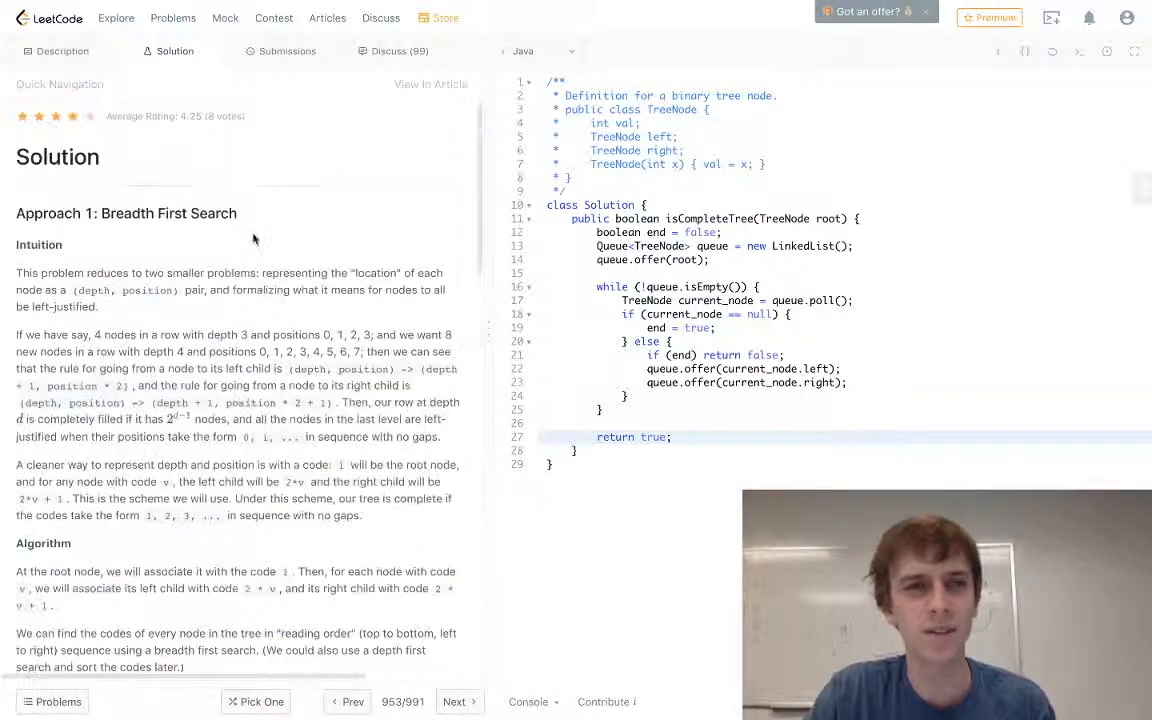
scroll("down", 3)
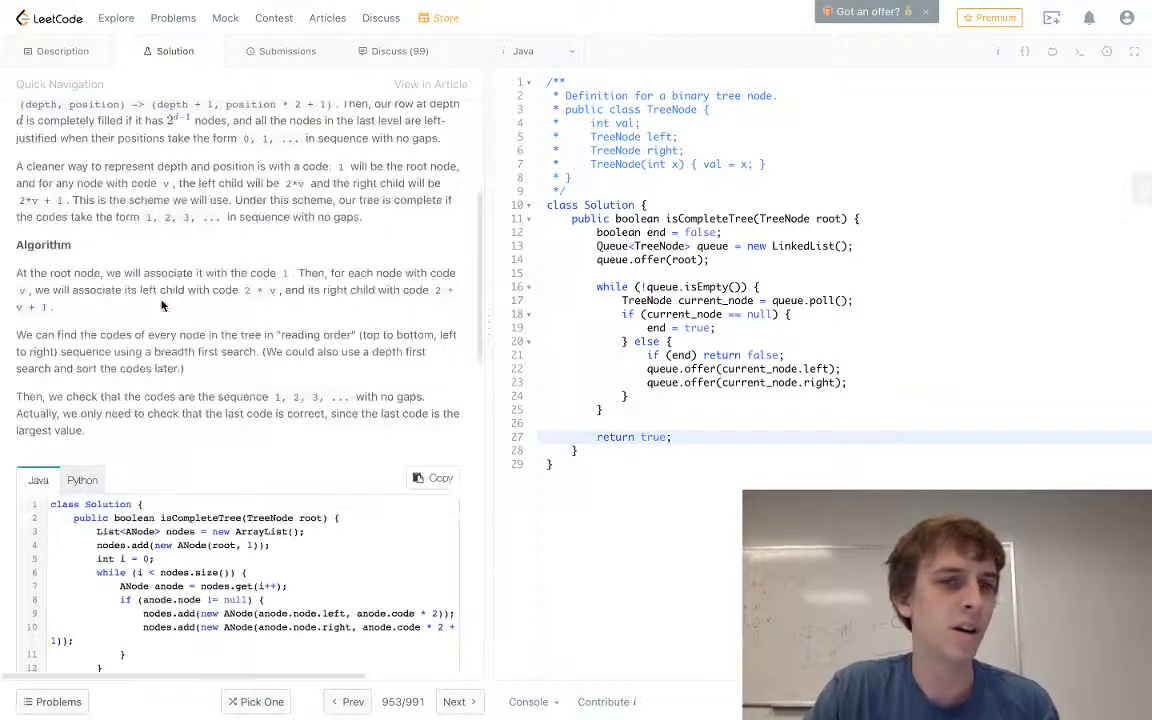
scroll("up", 3)
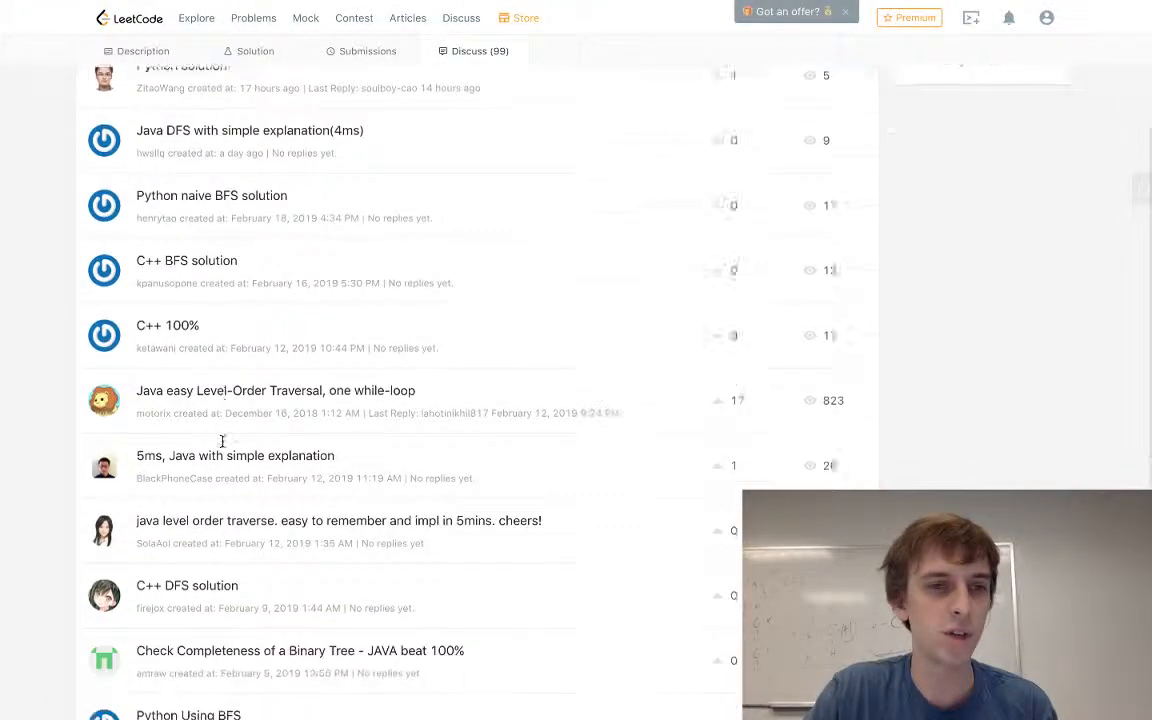
- Open the Discuss post 'Java easy Level-Order Traversal, one while-loop' to view its queue-based code
left_click(276, 390)
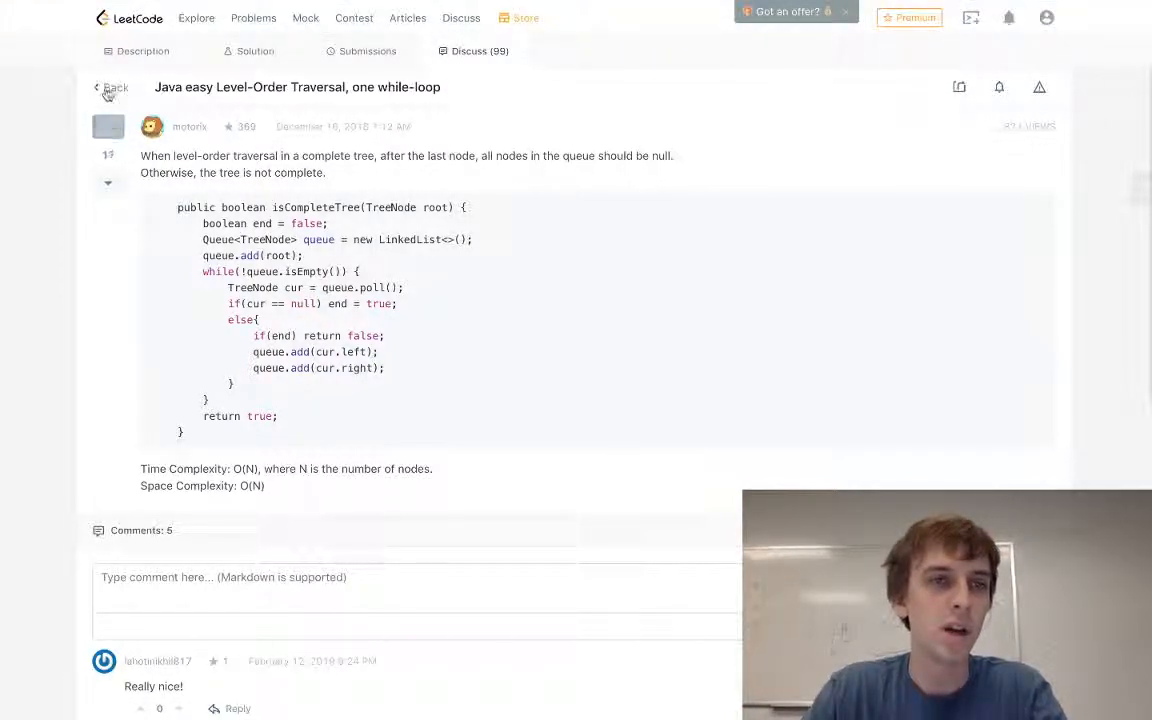
left_click(108, 126)
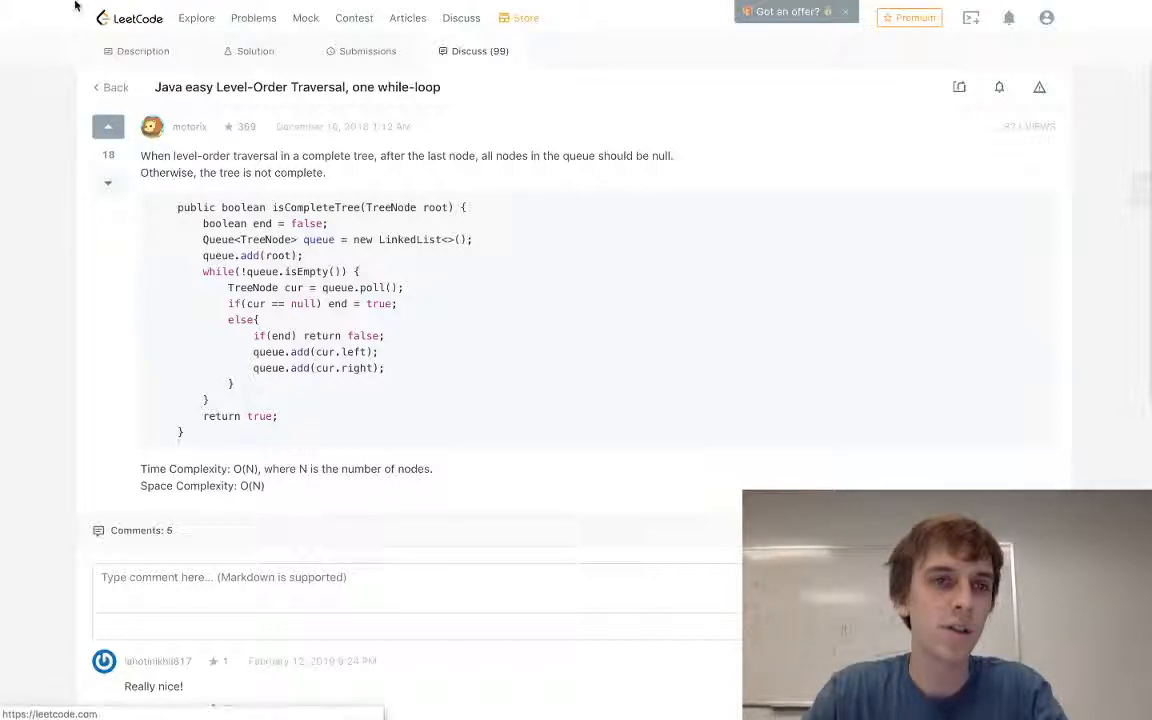